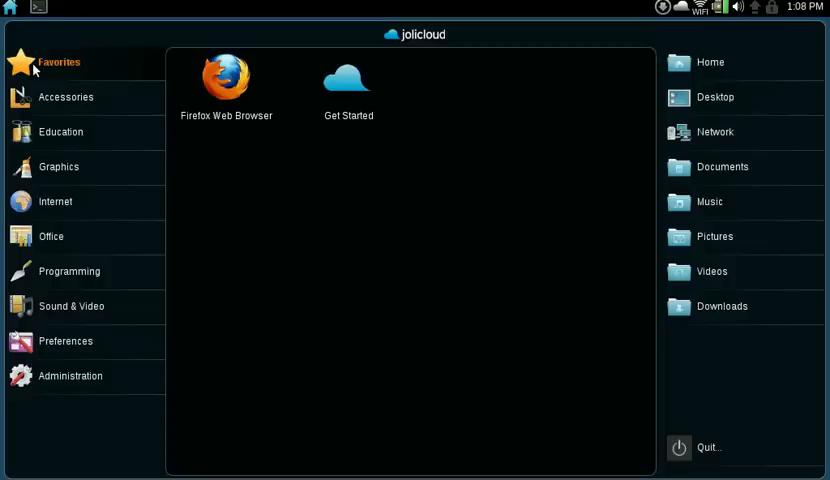
mouse_move(455, 95)
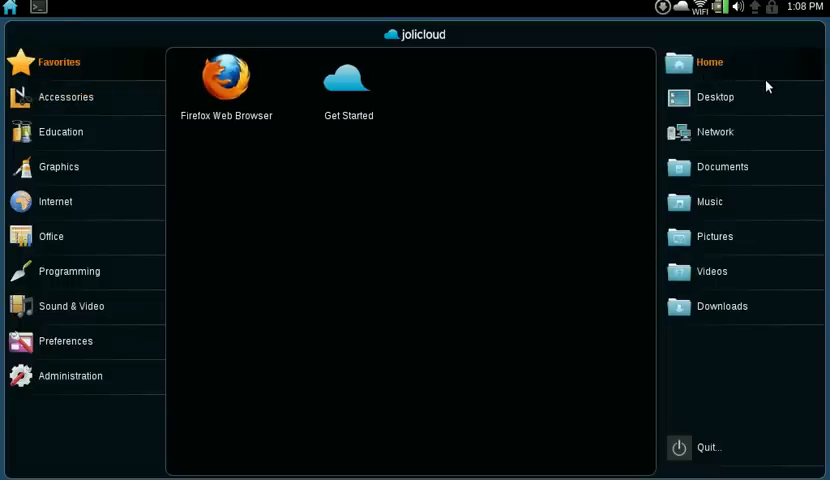
Browse the launcher's Sound & Video, Preferences and Administration app categories
left_click(71, 306)
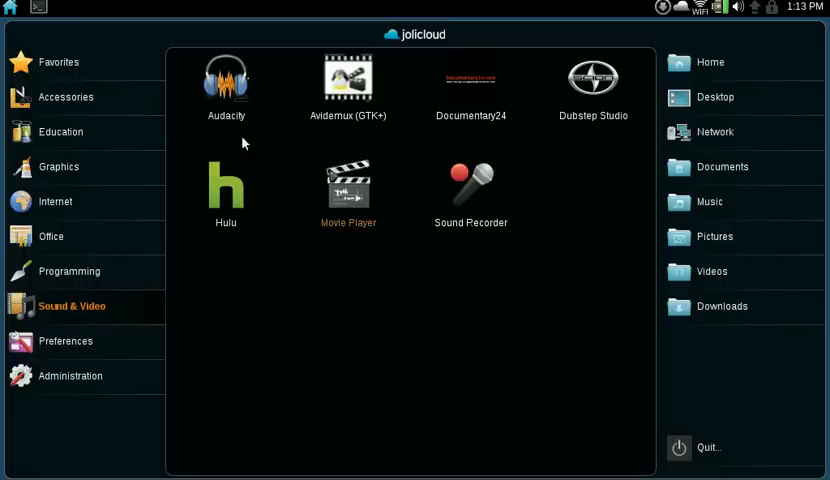
left_click(65, 341)
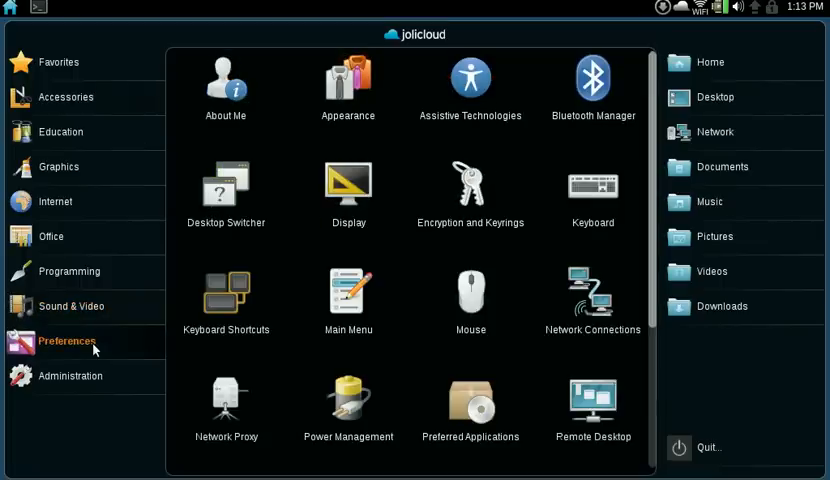
mouse_move(183, 374)
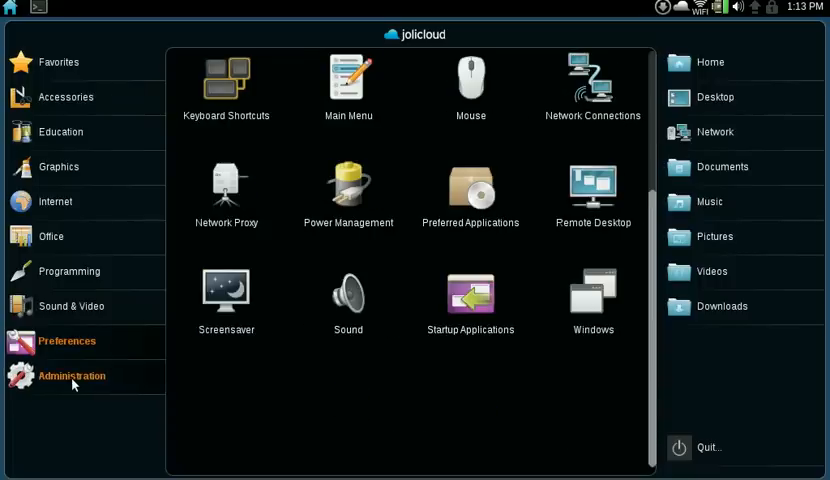
left_click(71, 375)
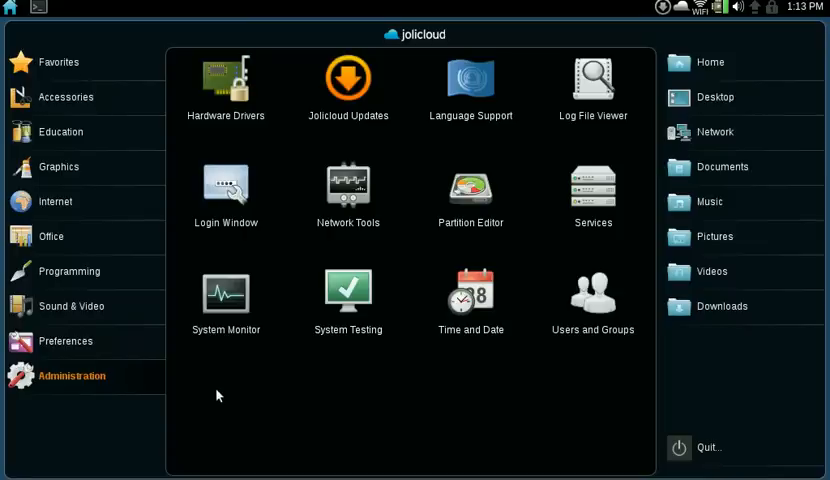
mouse_move(400, 251)
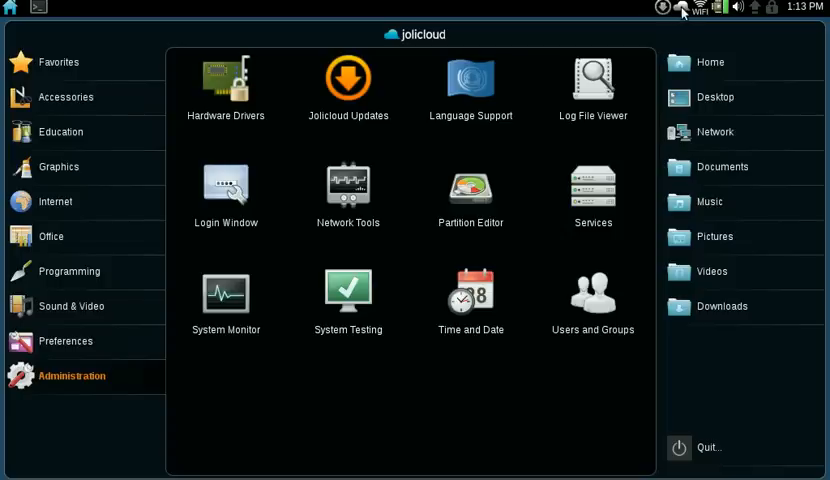
mouse_move(683, 8)
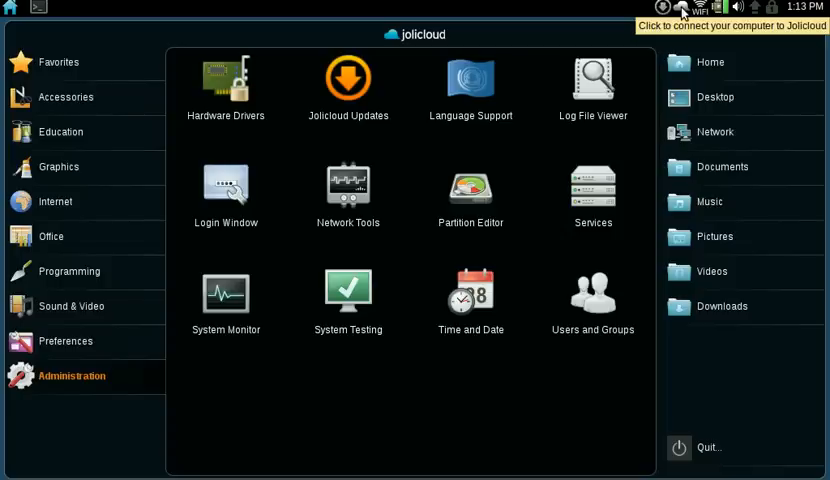
Connect via the cloud icon, dismiss the not-responding warning, and sign in
left_click(681, 7)
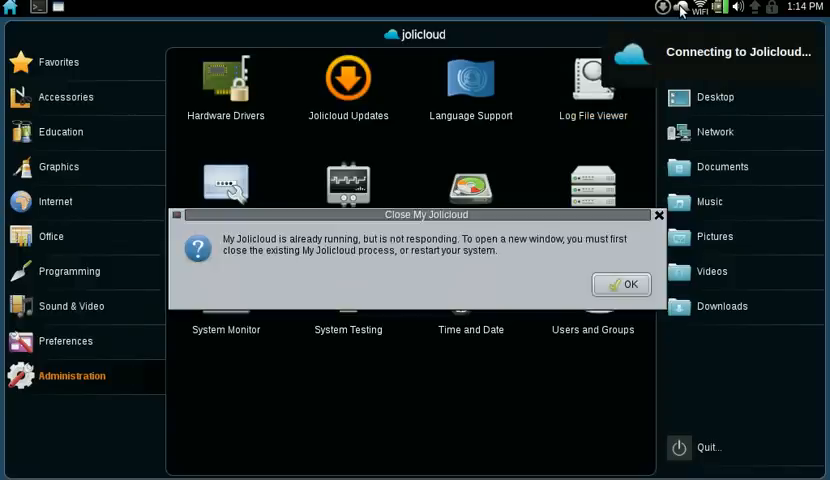
left_click(621, 284)
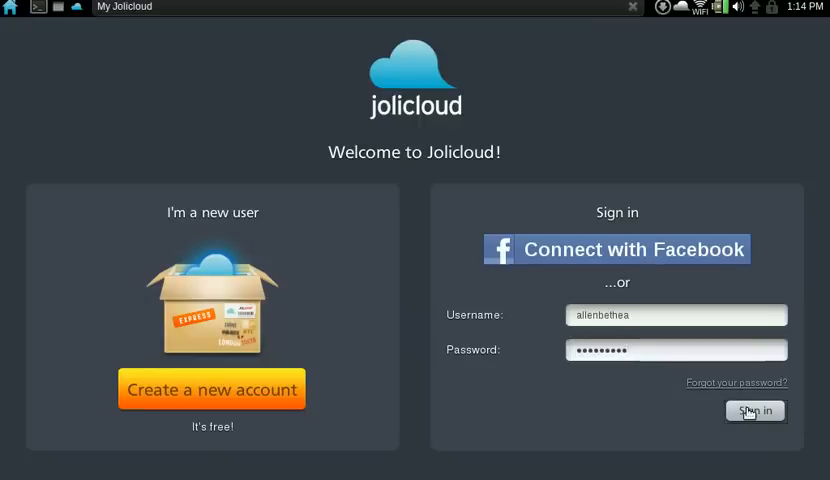
left_click(755, 411)
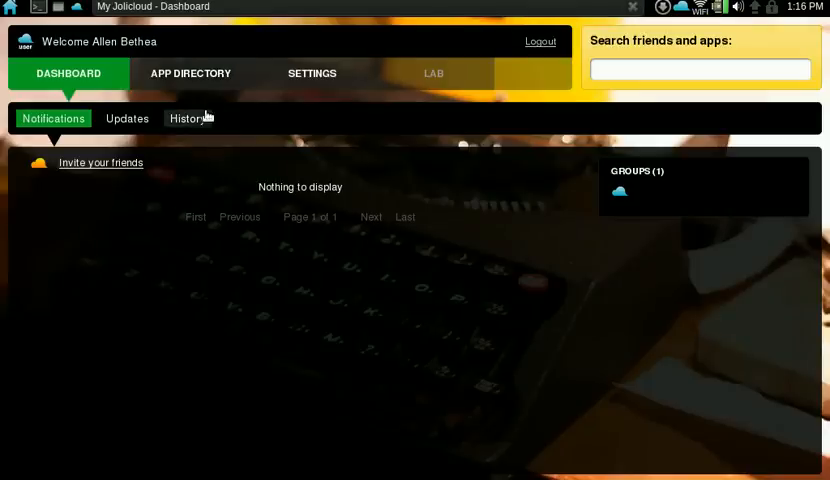
Page the Dashboard History to page 3 of 3, showing the follow-Jolicloud entry
left_click(187, 118)
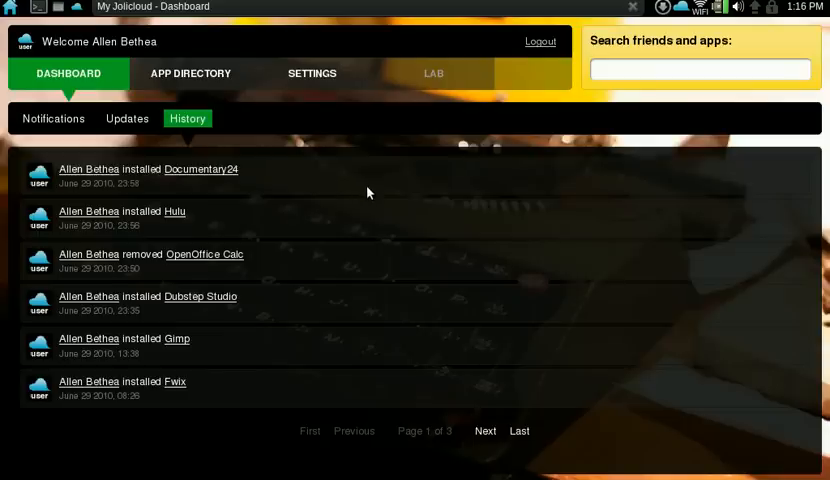
mouse_move(248, 187)
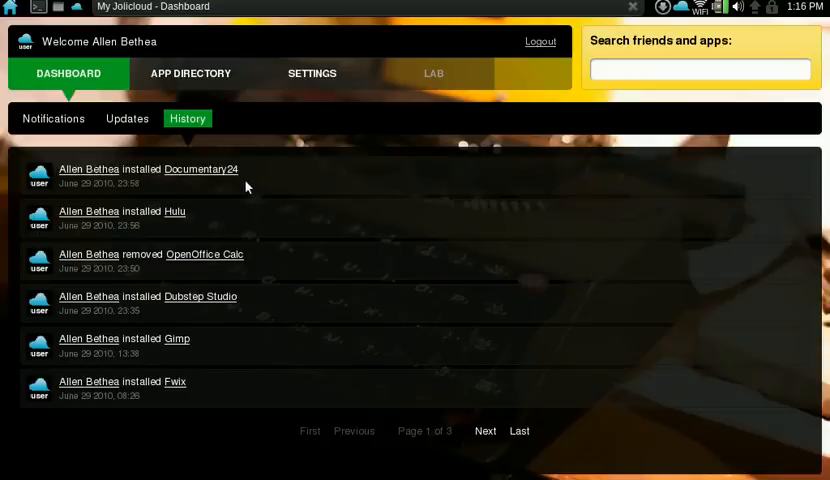
mouse_move(222, 227)
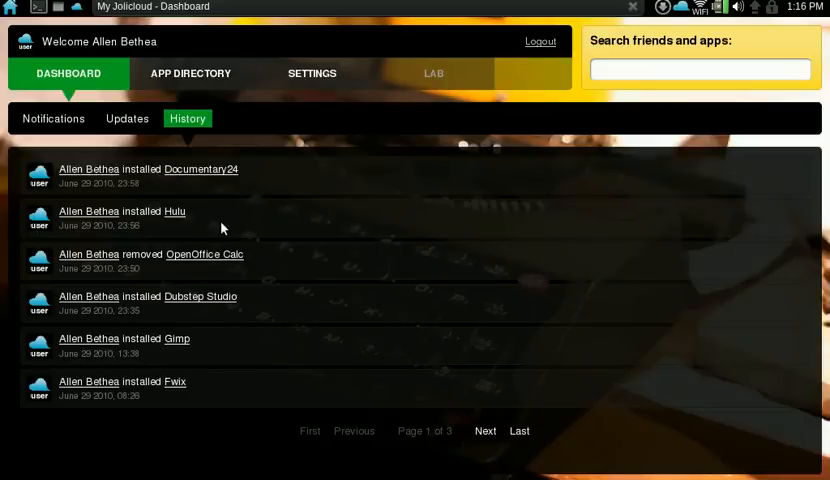
mouse_move(271, 256)
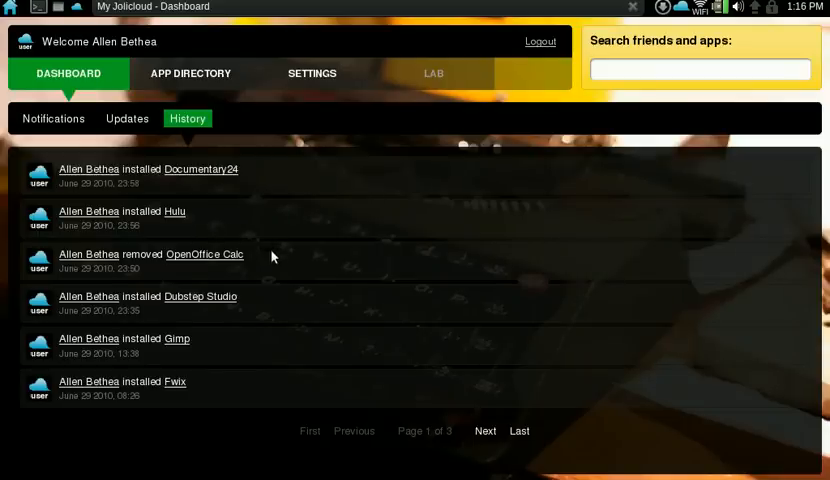
mouse_move(248, 275)
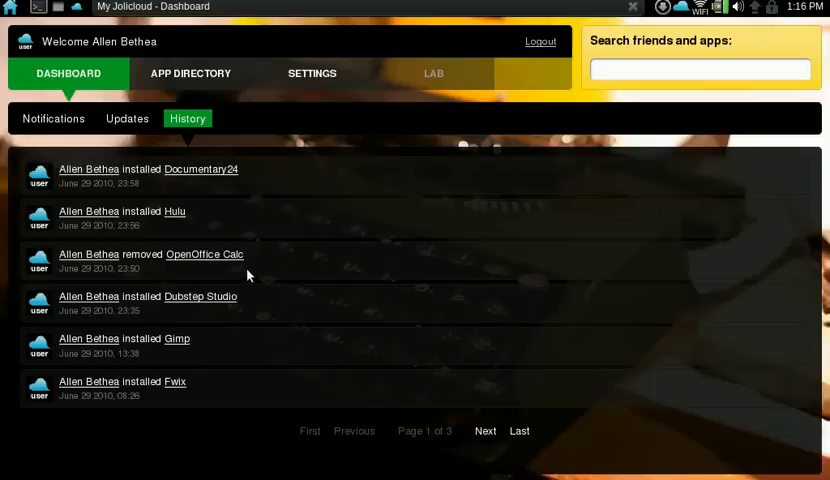
mouse_move(270, 283)
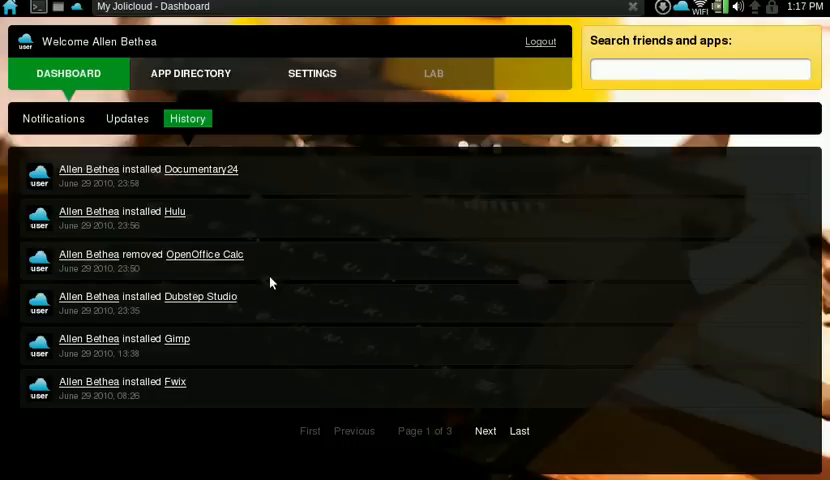
mouse_move(275, 283)
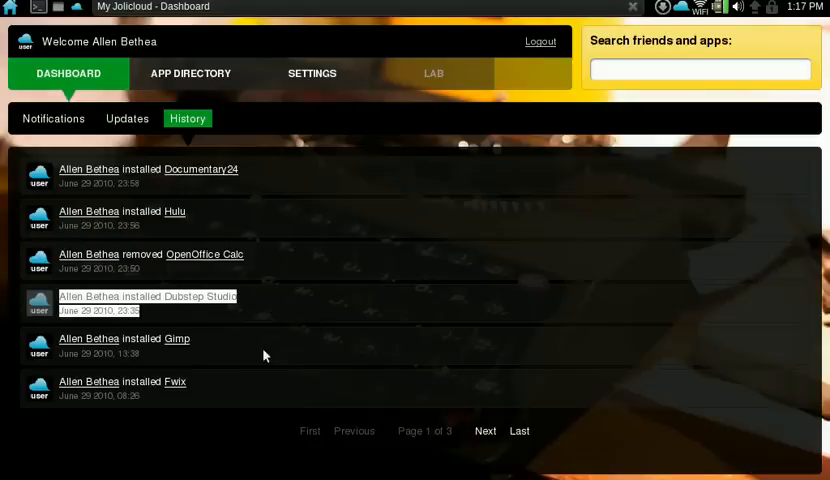
mouse_move(728, 385)
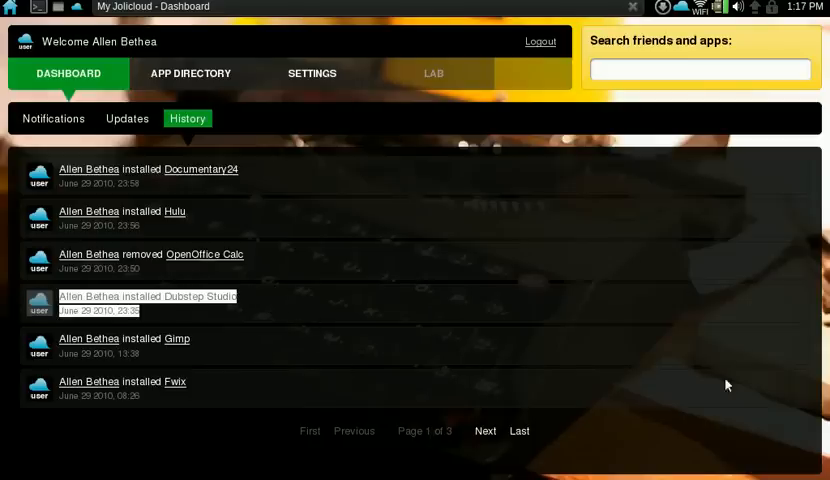
mouse_move(516, 463)
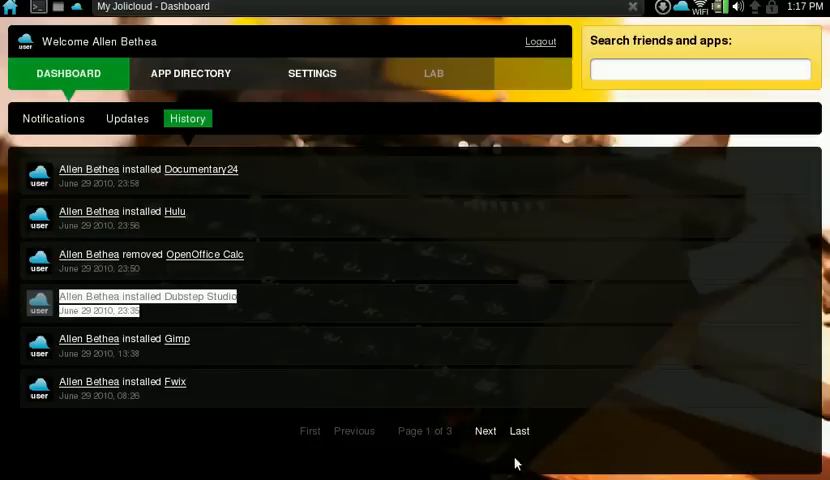
left_click(485, 430)
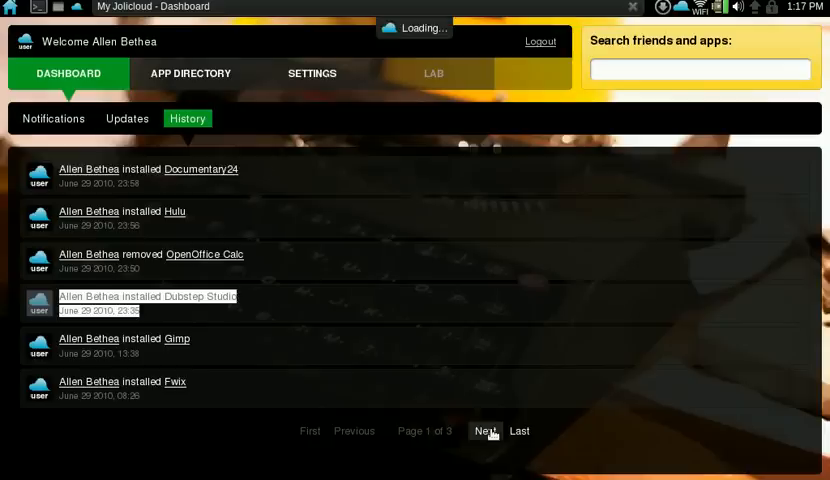
left_click(485, 431)
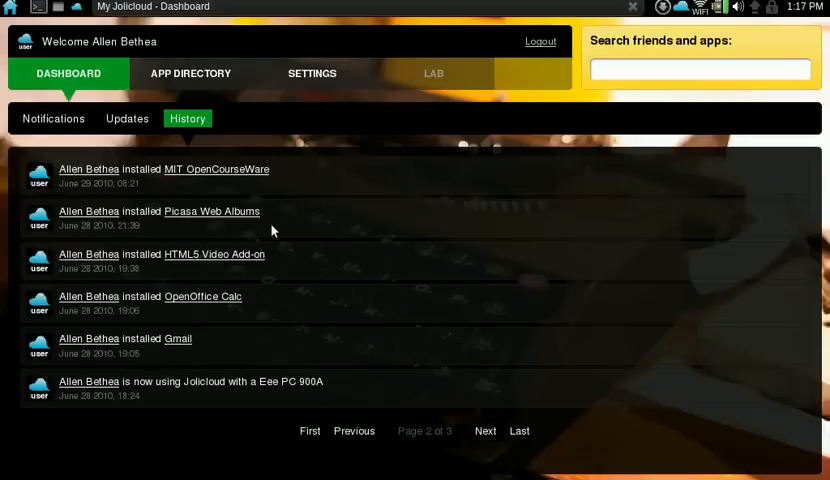
mouse_move(296, 278)
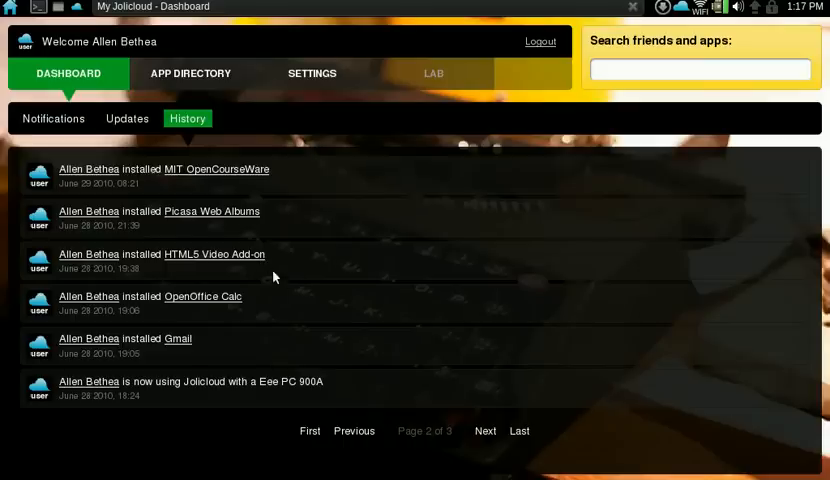
mouse_move(239, 344)
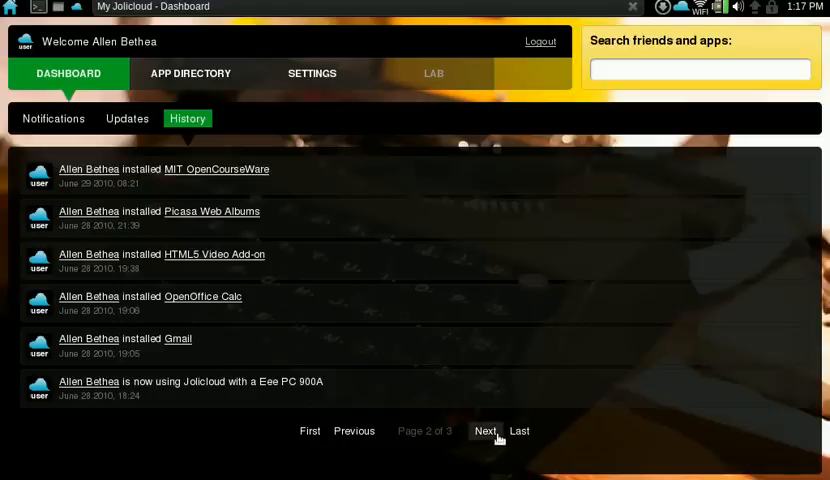
left_click(486, 430)
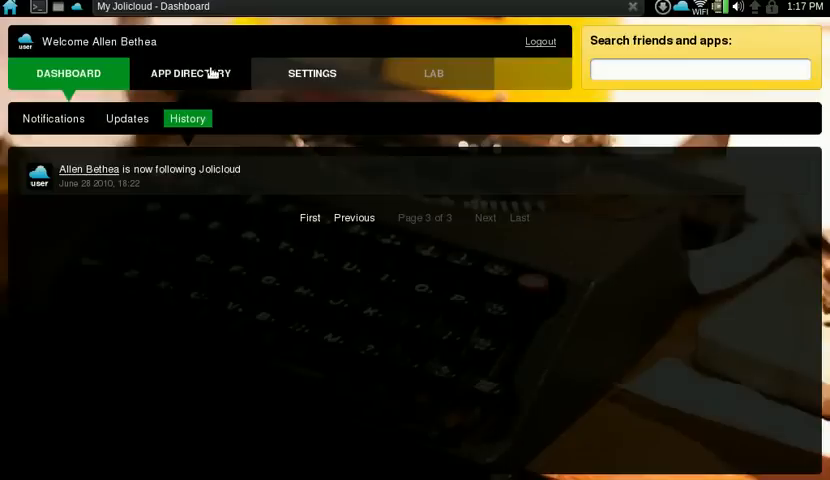
left_click(189, 73)
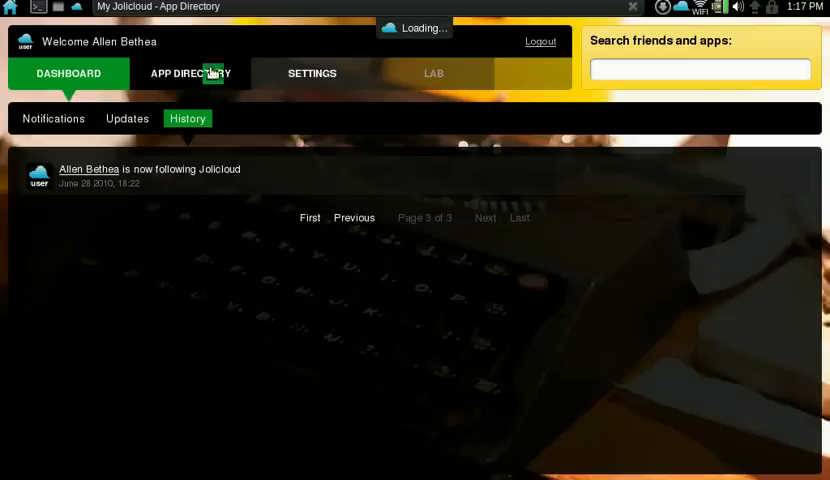
left_click(190, 73)
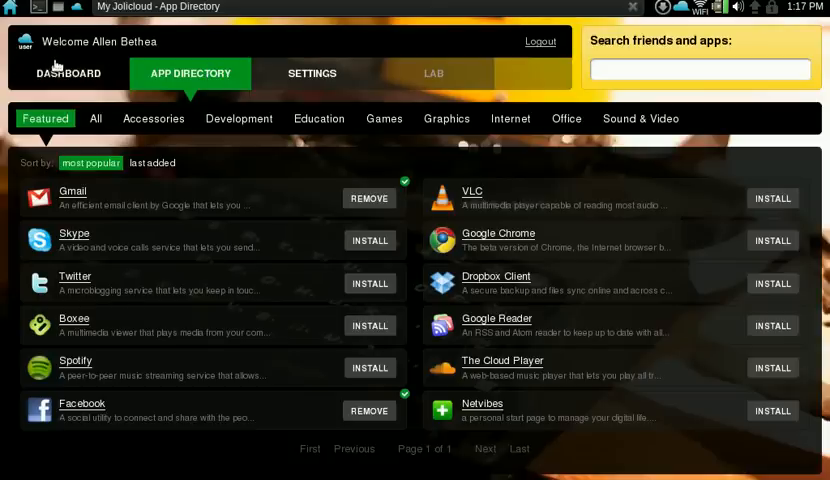
left_click(95, 118)
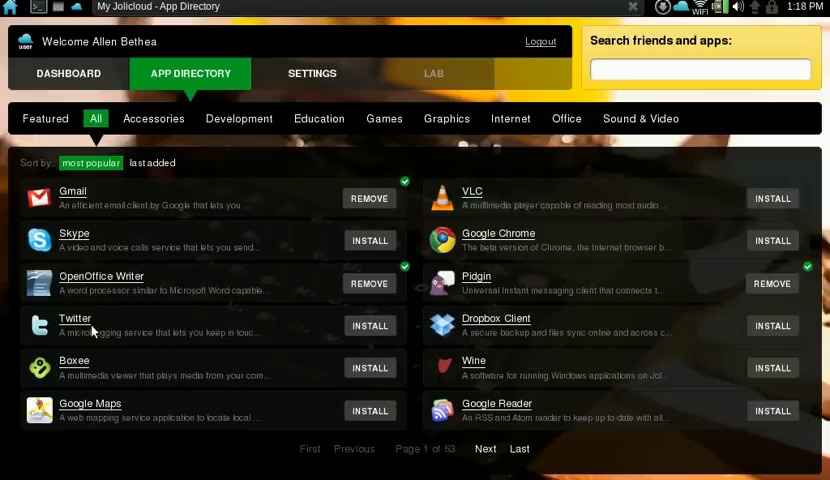
mouse_move(145, 438)
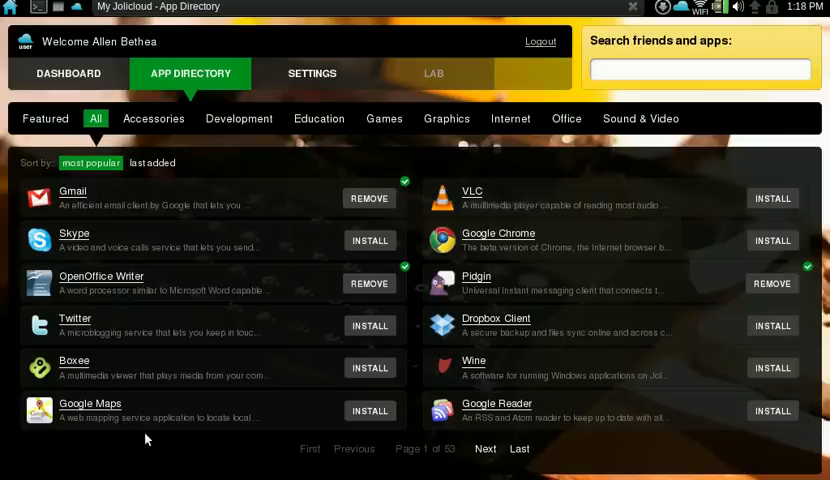
mouse_move(179, 471)
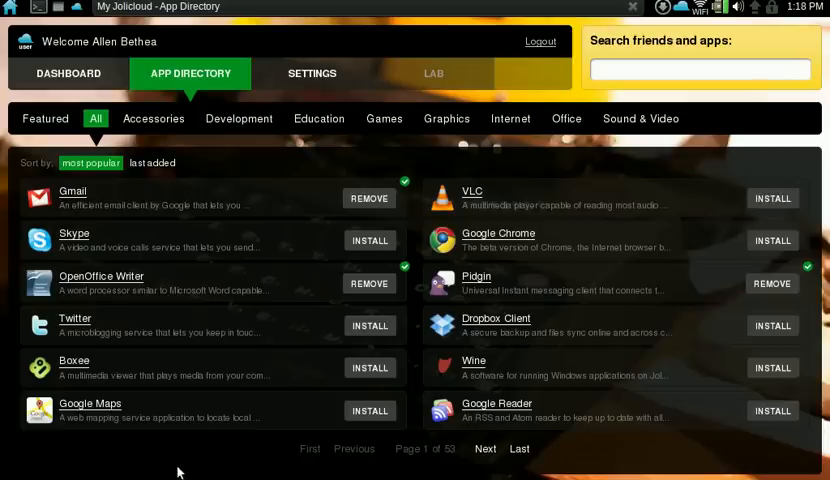
mouse_move(224, 395)
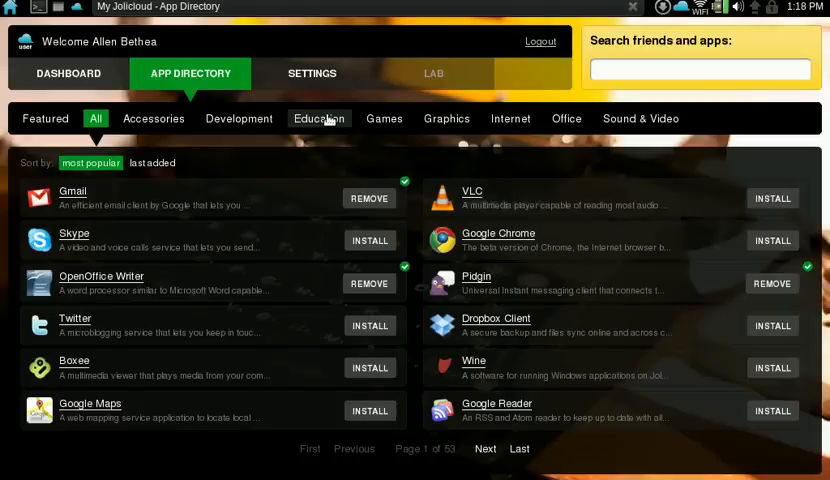
Page the Education apps through to page 3, then list the Games category
left_click(318, 118)
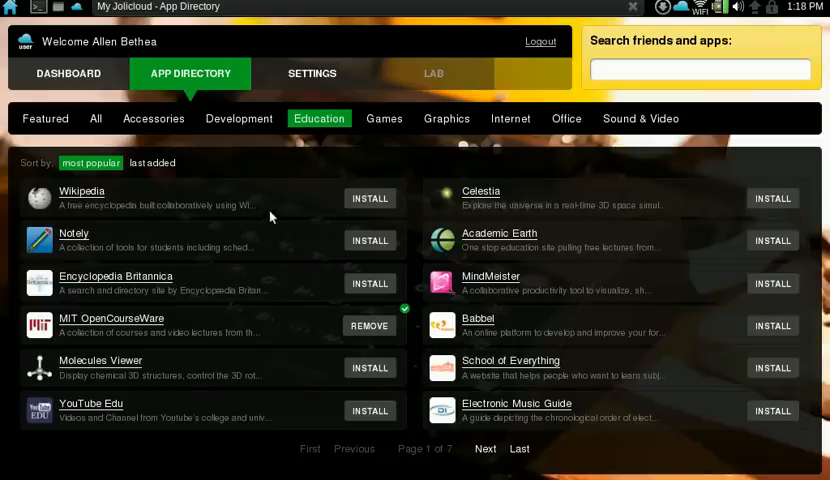
mouse_move(278, 198)
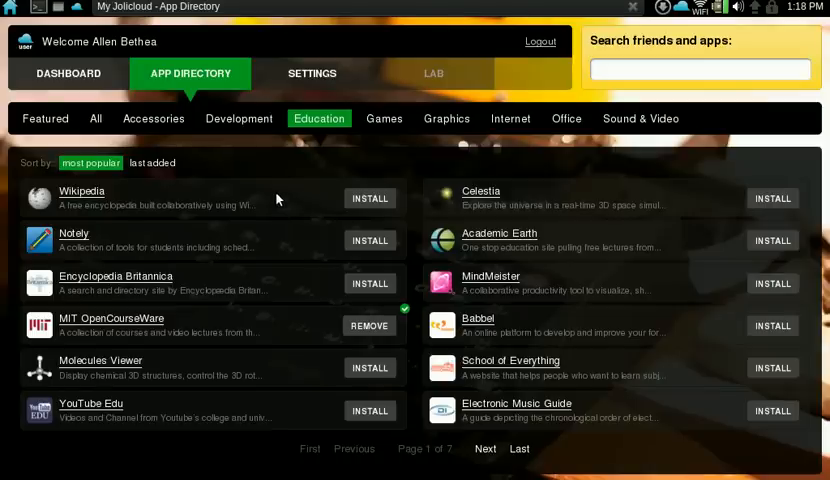
mouse_move(280, 198)
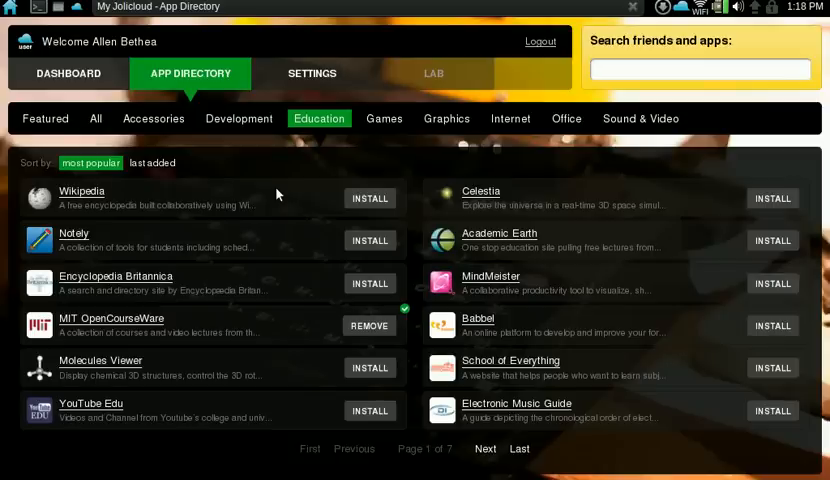
mouse_move(64, 204)
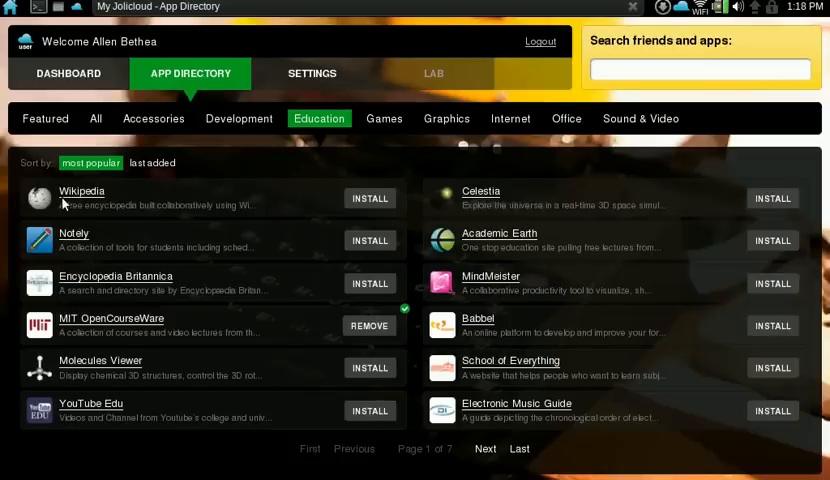
mouse_move(175, 351)
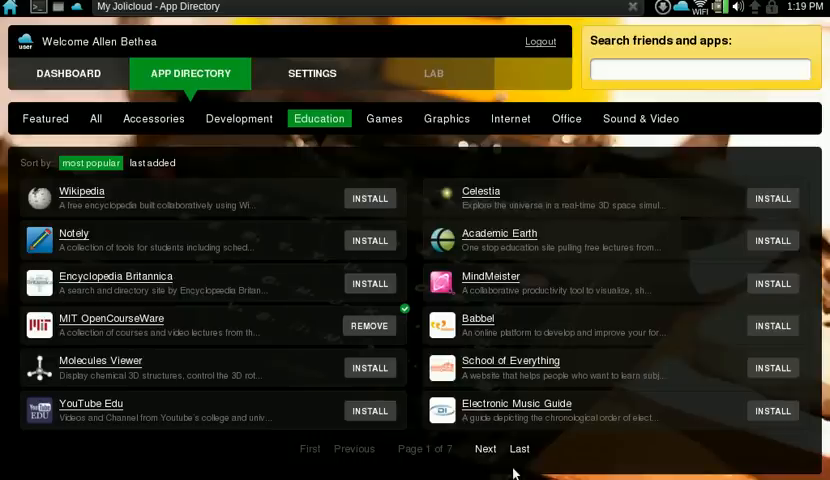
mouse_move(580, 461)
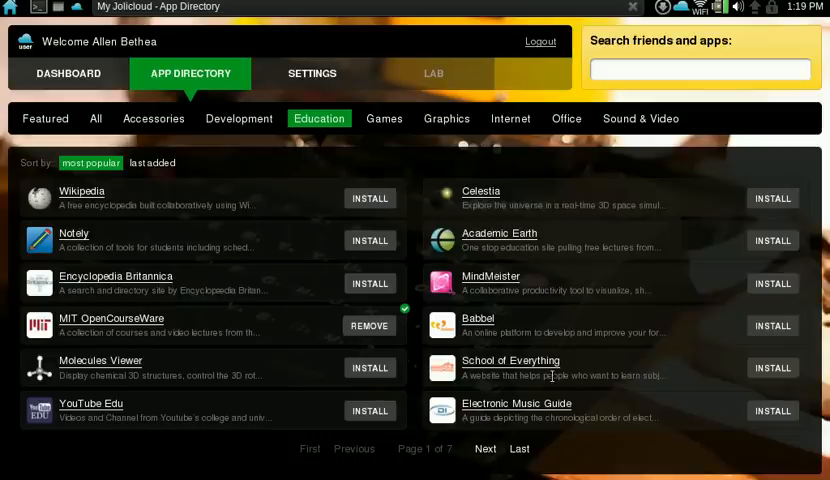
mouse_move(491, 466)
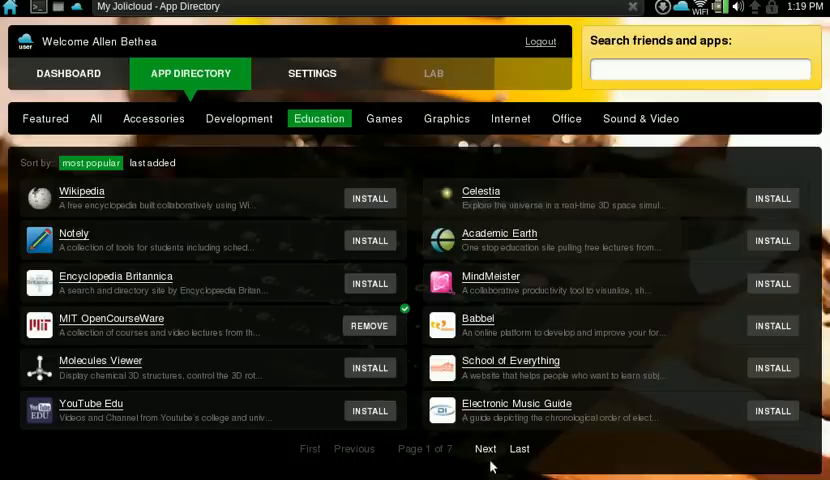
left_click(487, 448)
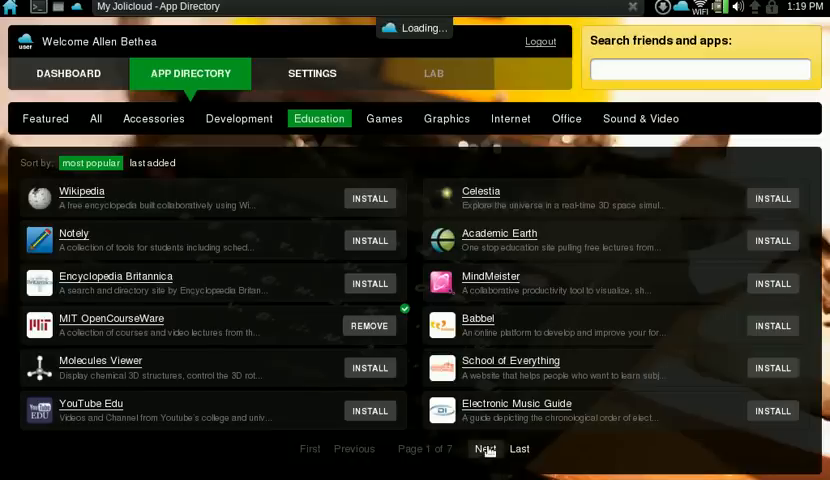
left_click(484, 448)
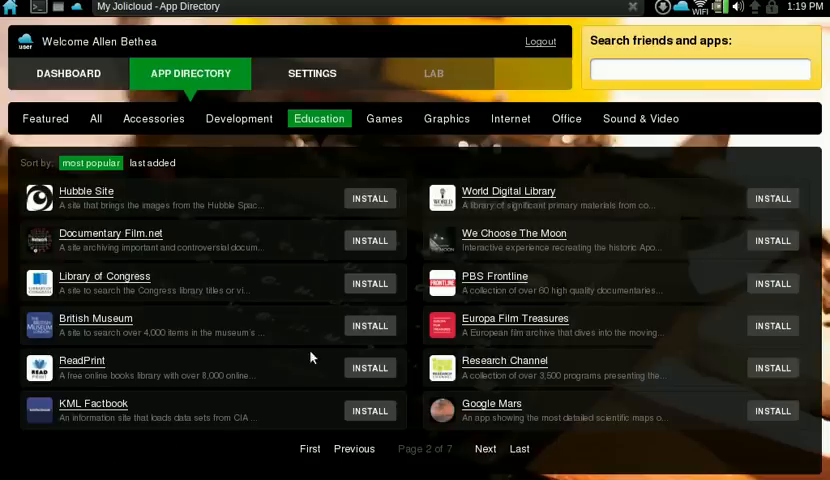
mouse_move(557, 261)
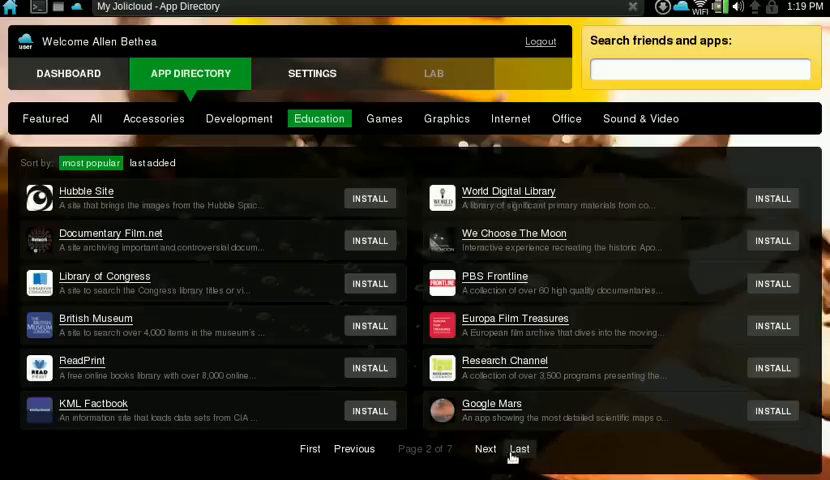
left_click(485, 448)
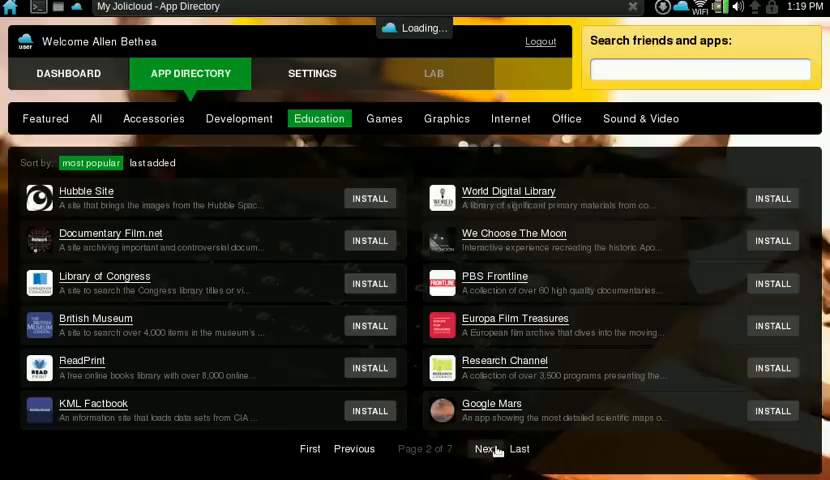
left_click(485, 448)
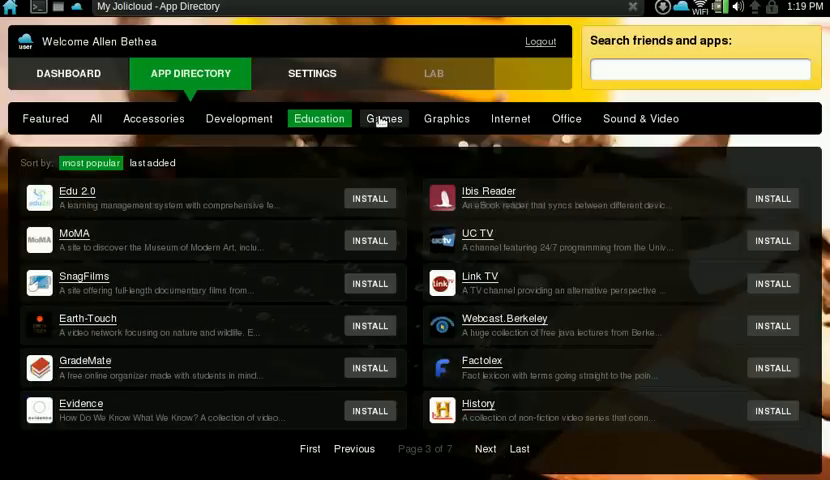
left_click(384, 118)
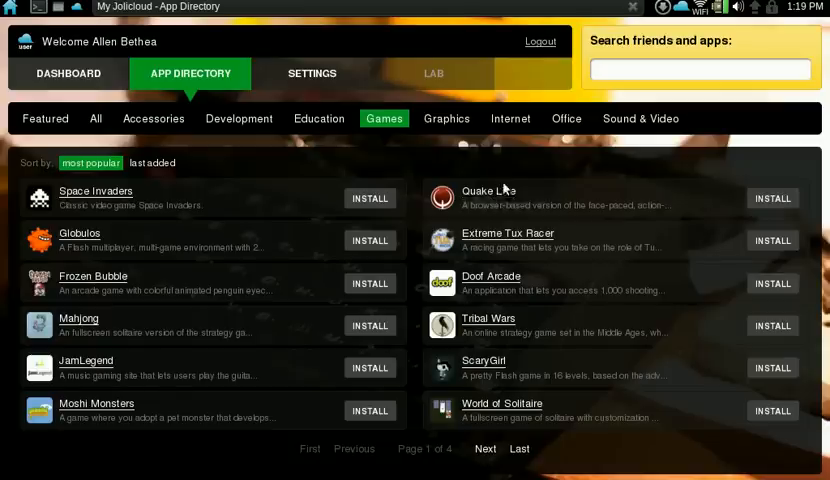
List Graphics apps and advance to page 2 of 4
left_click(446, 118)
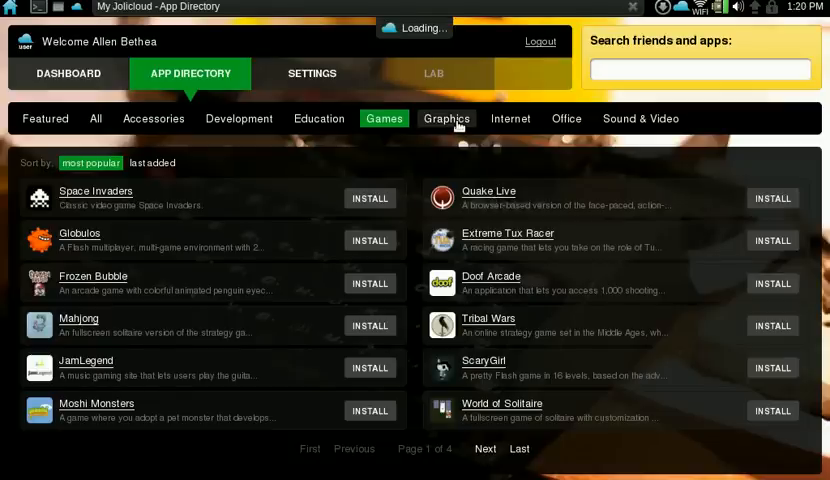
left_click(446, 118)
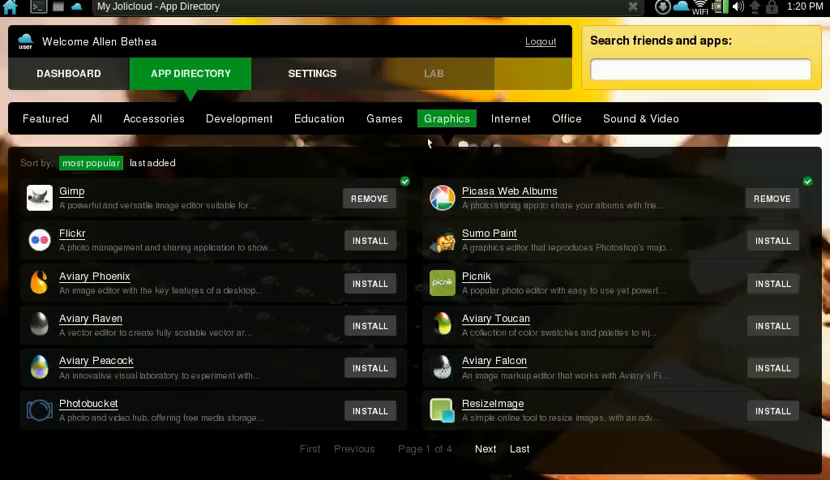
mouse_move(324, 180)
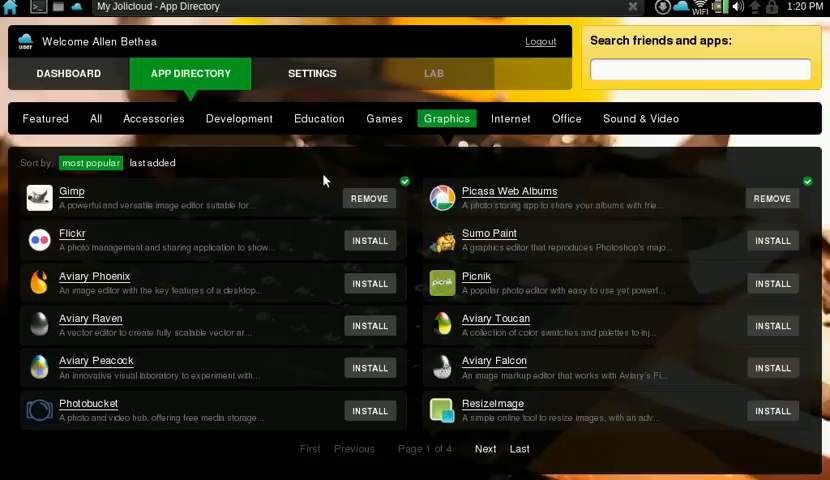
mouse_move(278, 288)
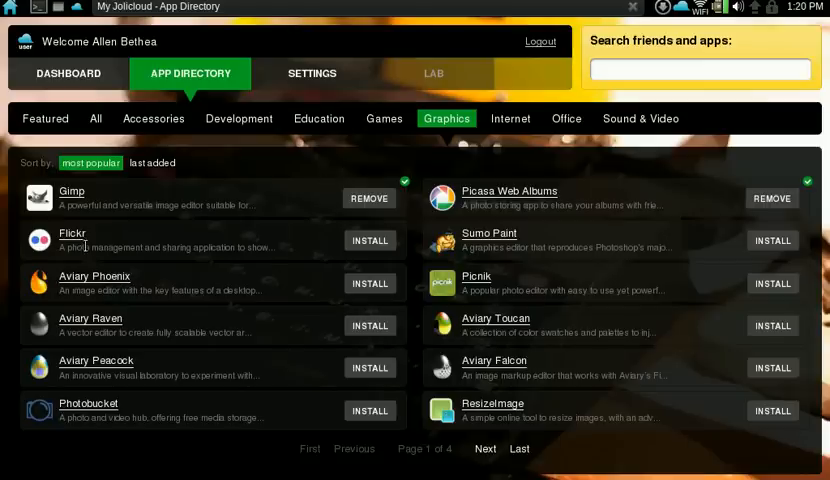
mouse_move(163, 330)
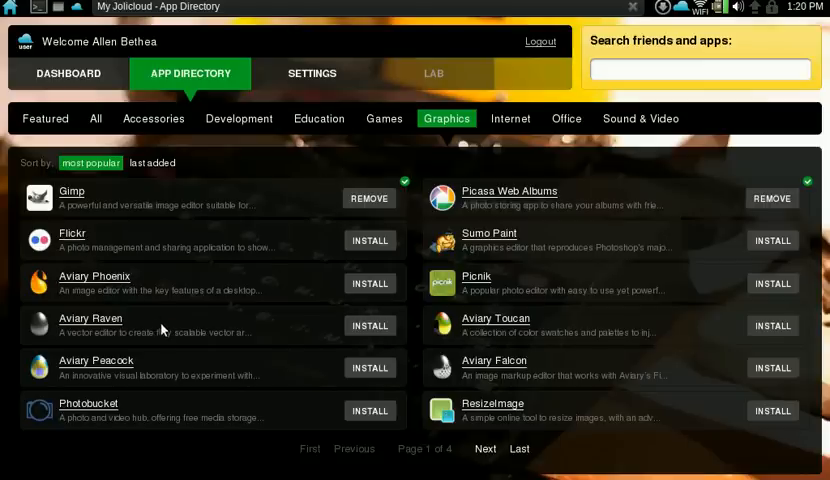
mouse_move(158, 410)
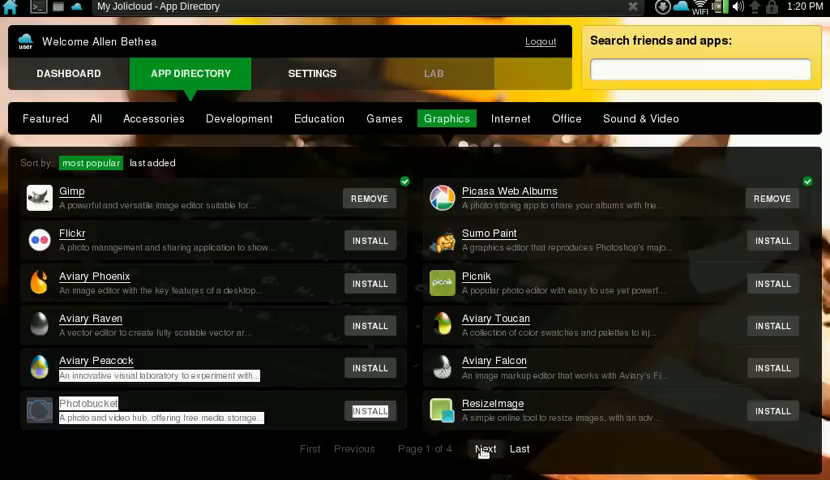
left_click(484, 448)
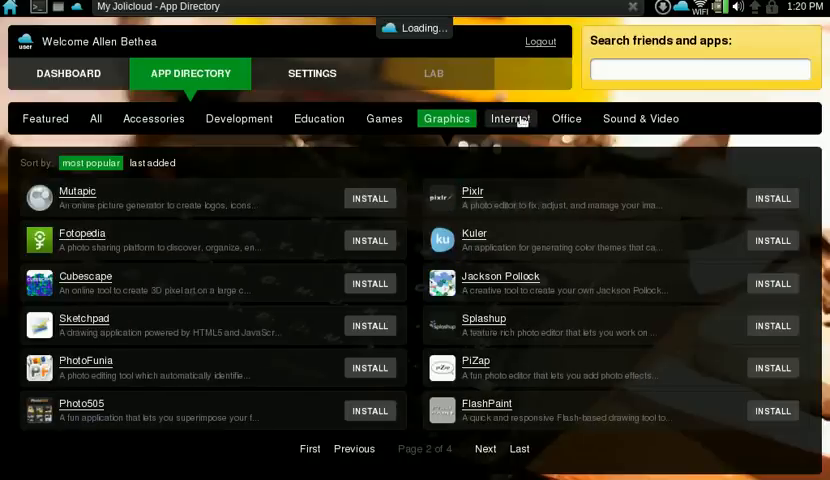
List Internet apps and advance to page 2 of 21
left_click(510, 118)
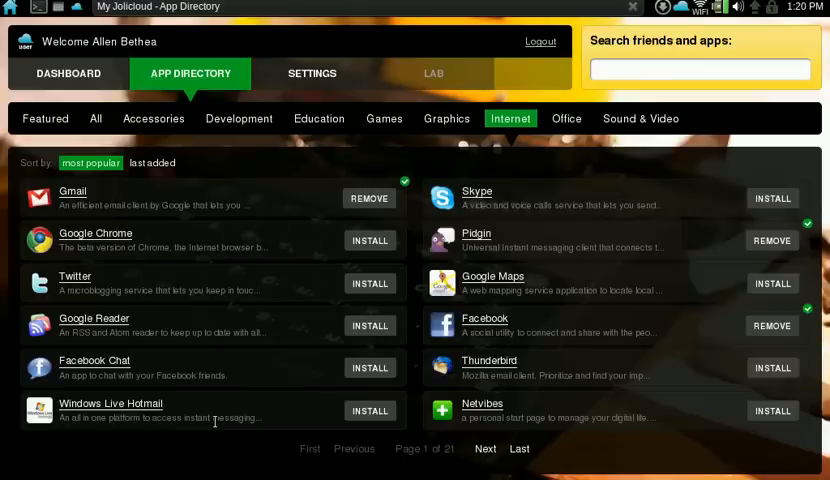
mouse_move(214, 421)
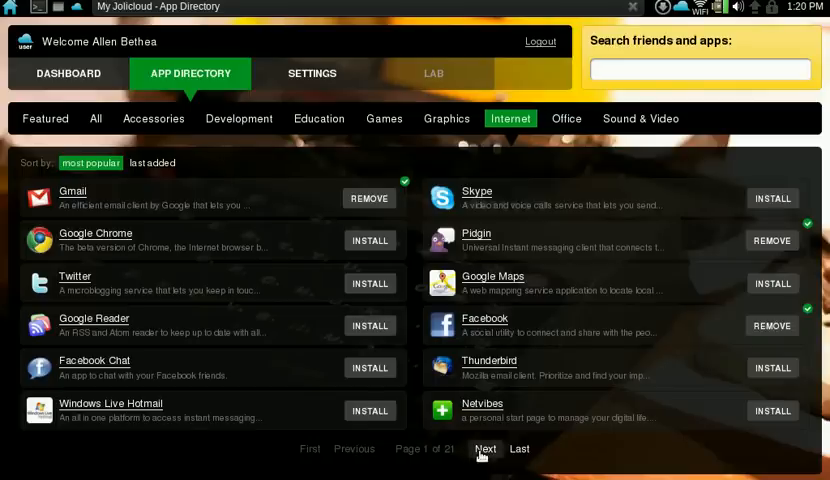
left_click(485, 448)
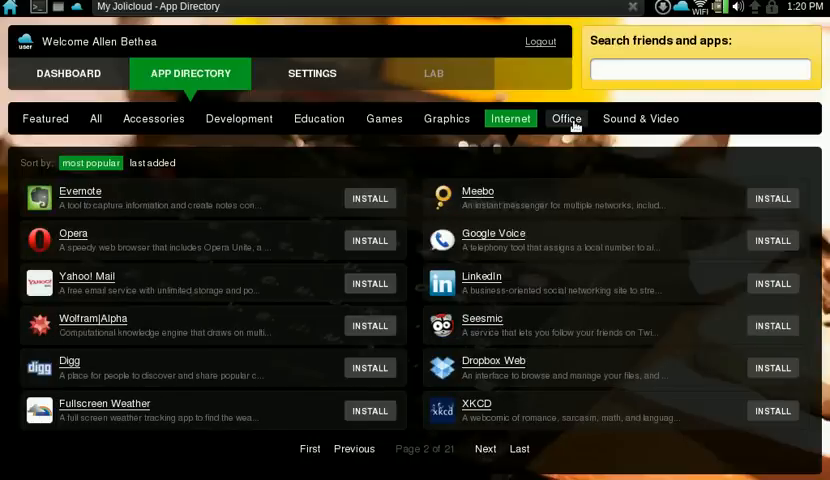
left_click(566, 118)
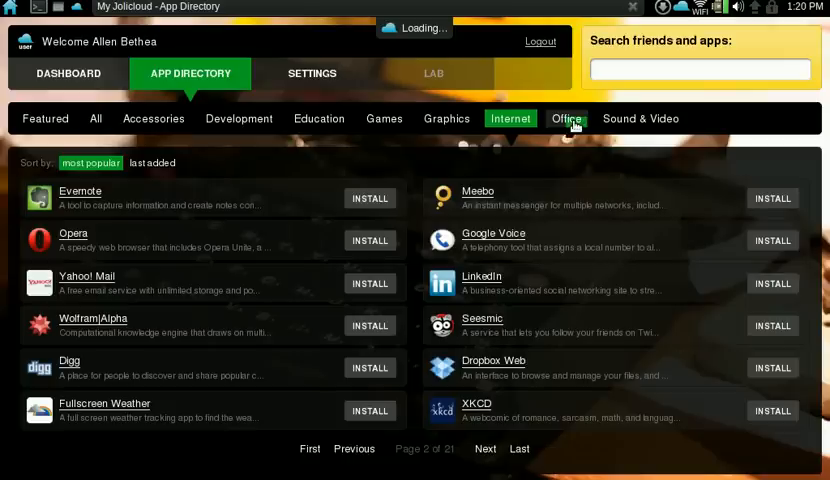
Page through the Office apps to page 3 of 10
left_click(567, 118)
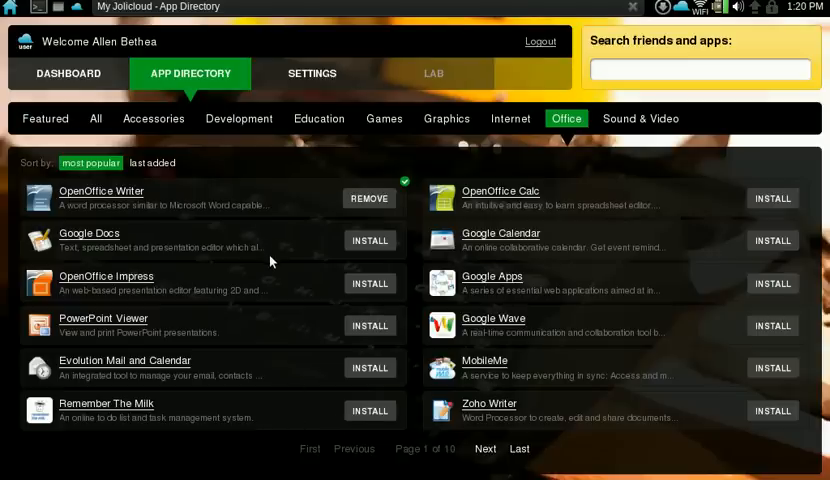
mouse_move(265, 348)
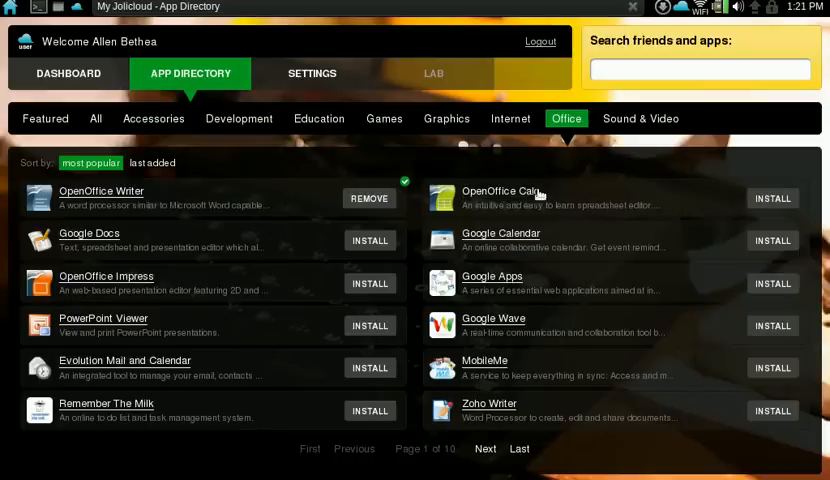
mouse_move(227, 287)
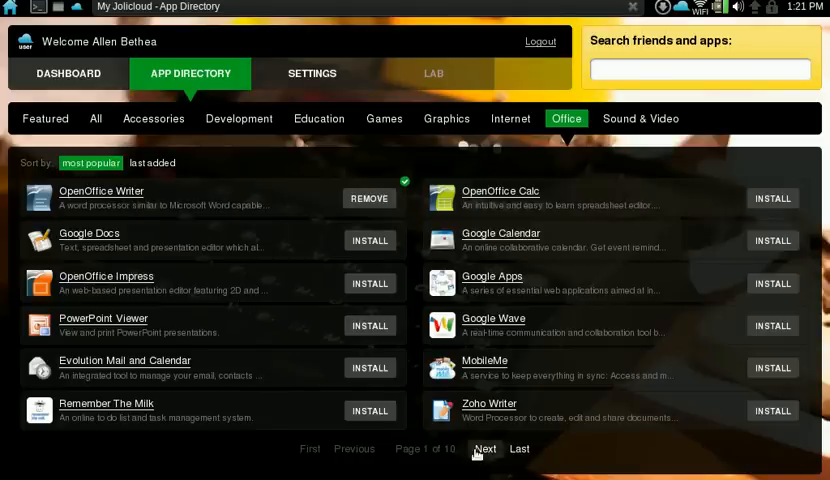
left_click(485, 448)
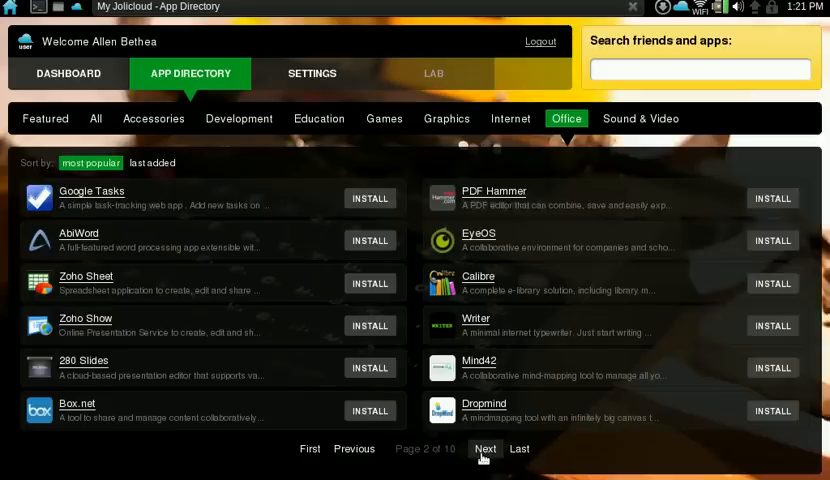
left_click(484, 448)
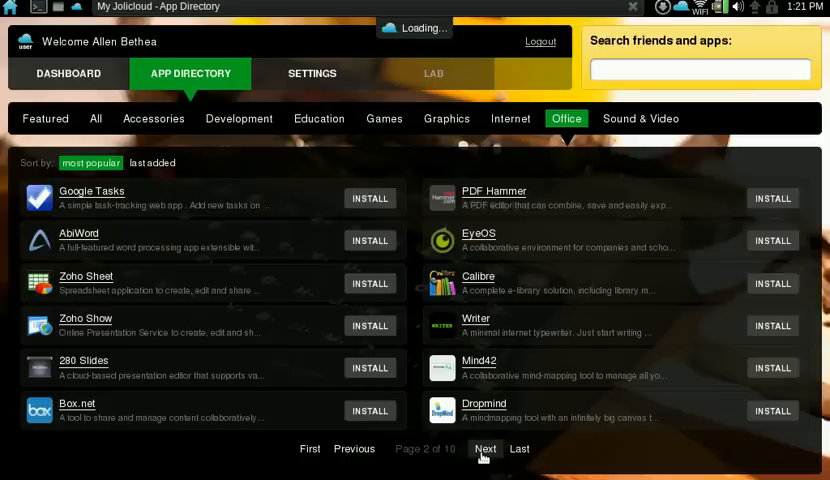
left_click(485, 448)
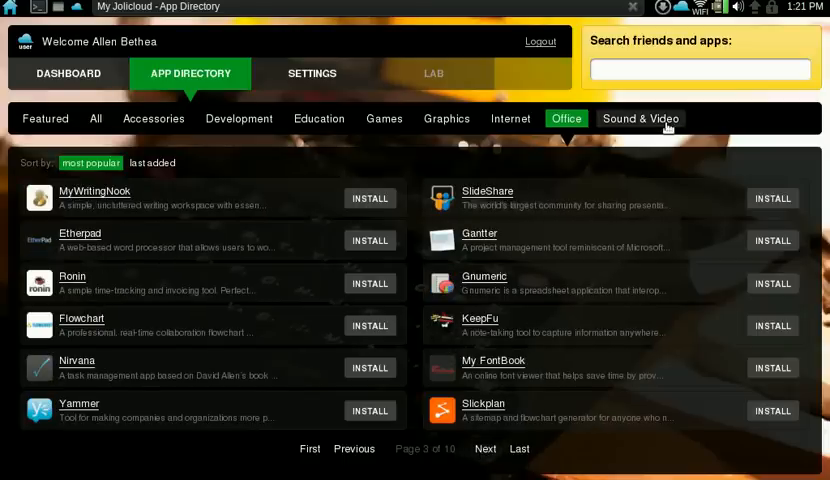
left_click(640, 119)
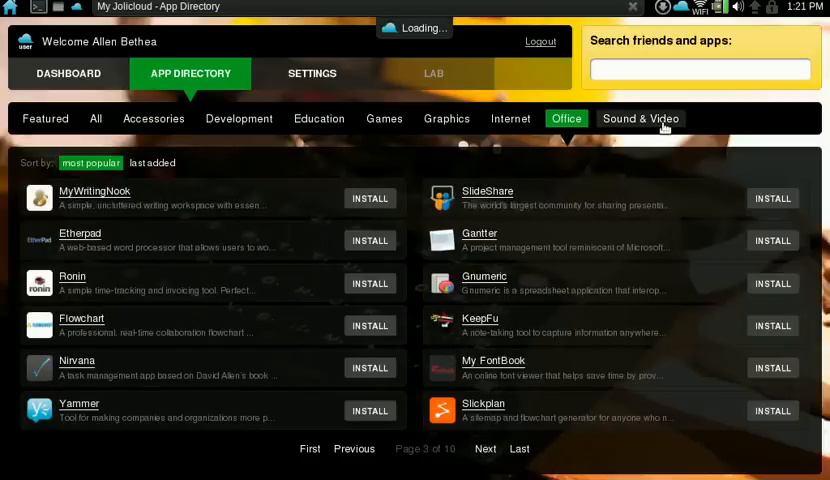
Load the first page of Sound & Video apps, with Hulu installed
left_click(640, 118)
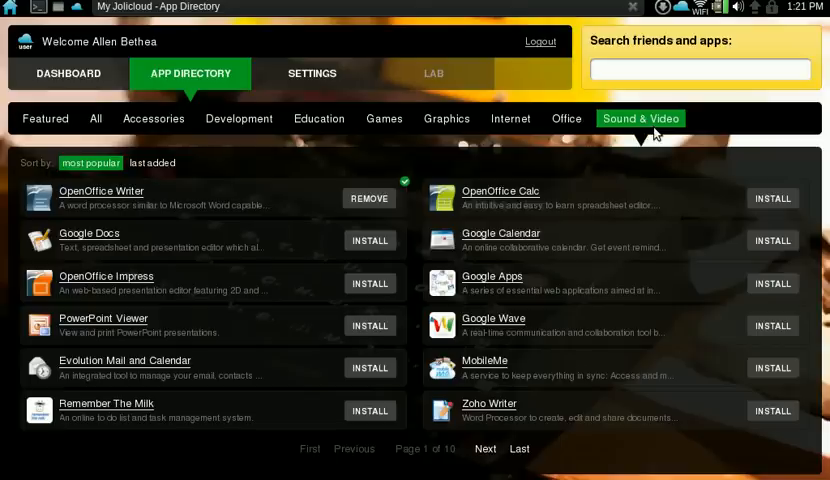
mouse_move(656, 135)
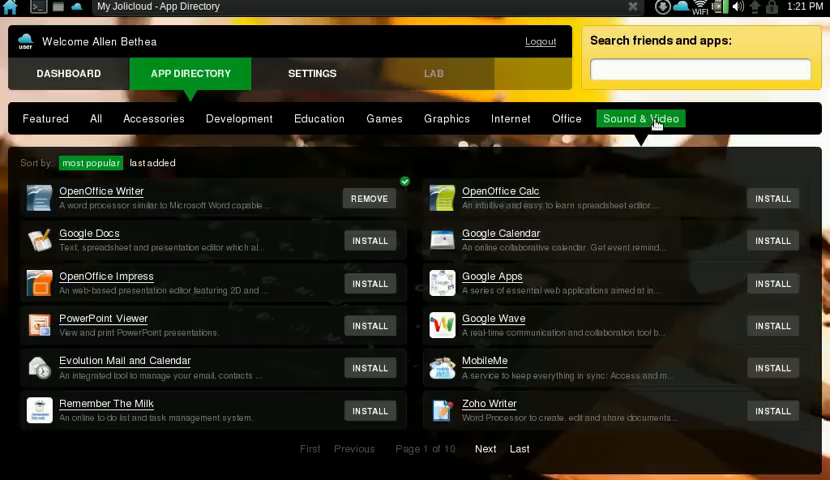
left_click(640, 118)
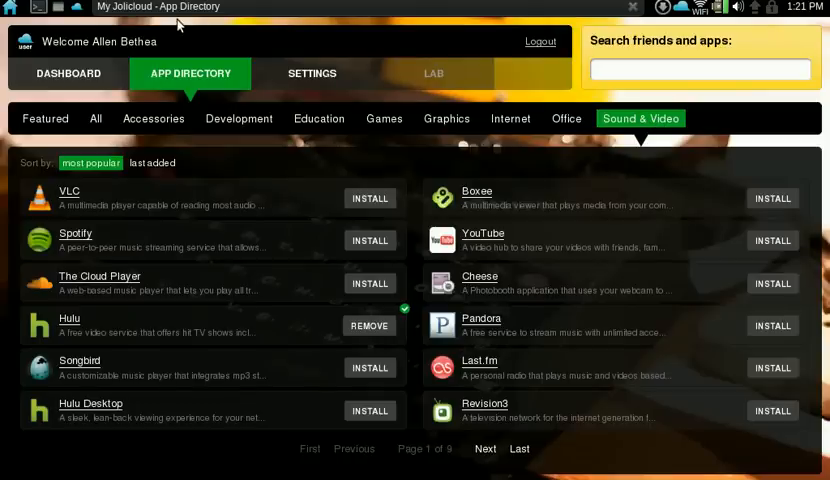
left_click(38, 7)
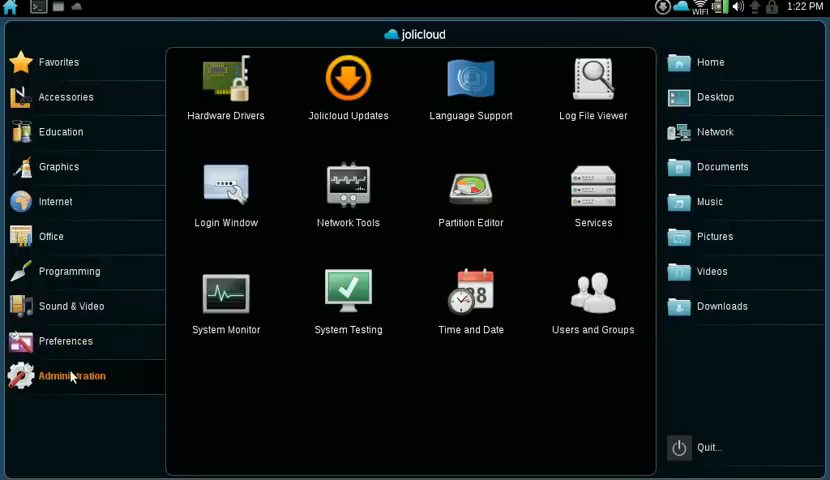
mouse_move(226, 293)
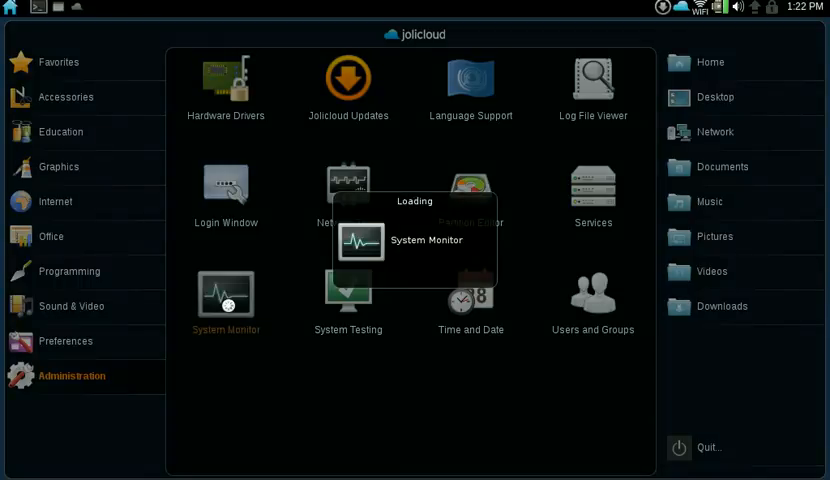
Launch System Monitor from the Administration tools
left_click(226, 296)
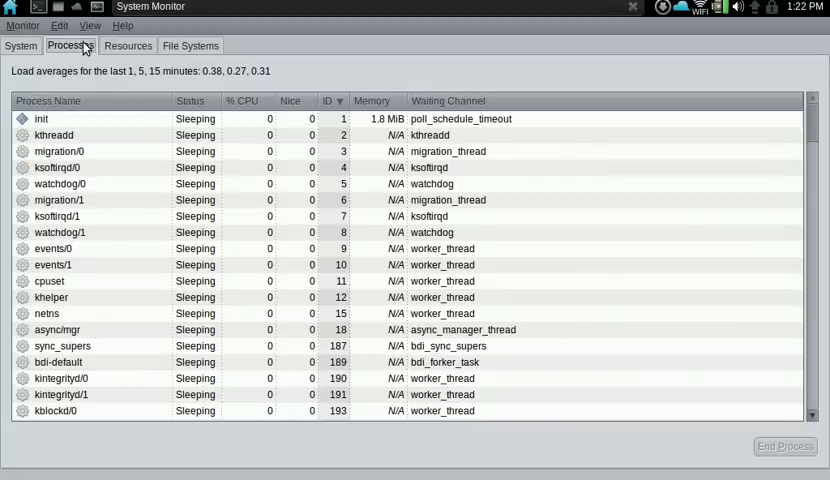
Check the Resources network figures, then sort the processes by % CPU
left_click(127, 45)
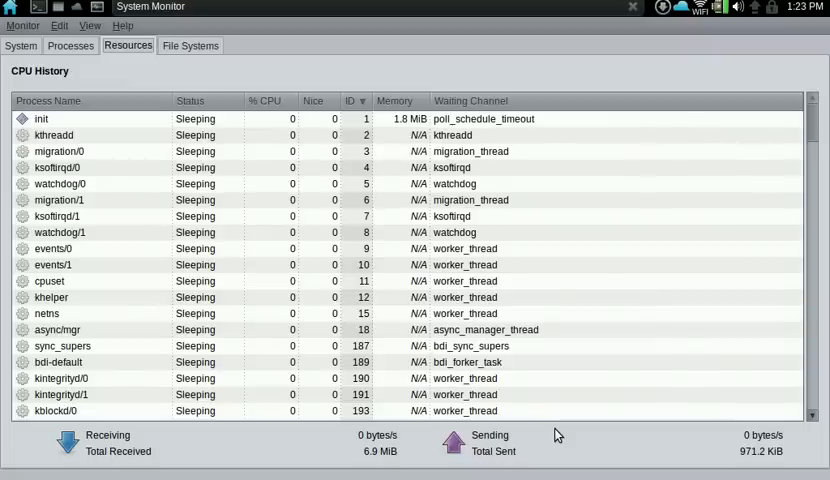
left_click(70, 45)
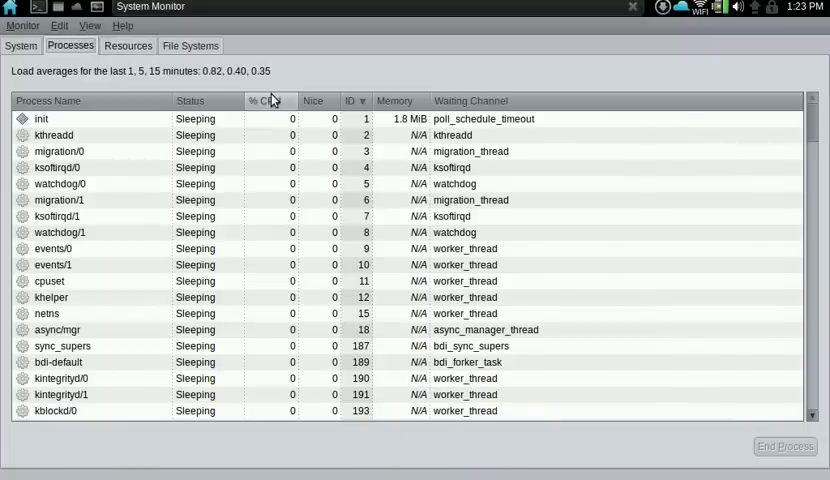
left_click(262, 100)
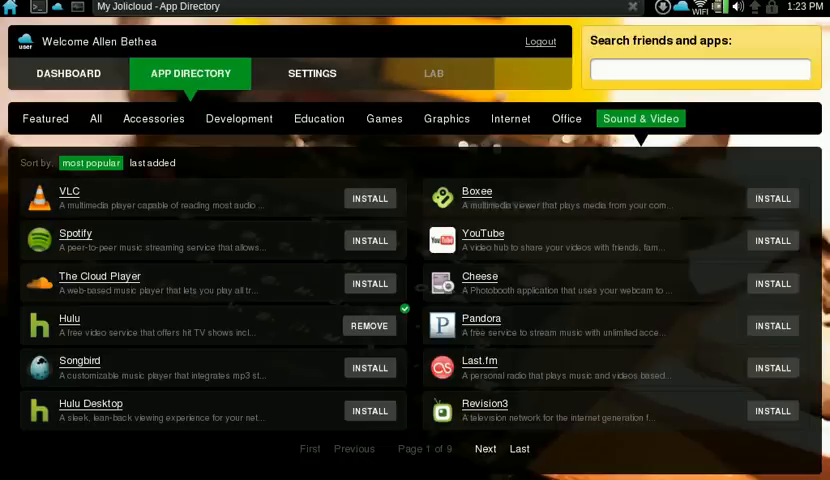
mouse_move(261, 183)
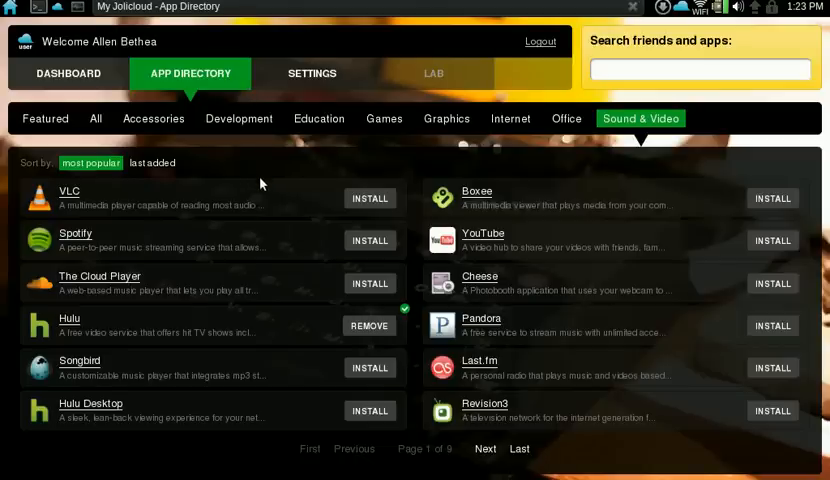
mouse_move(208, 350)
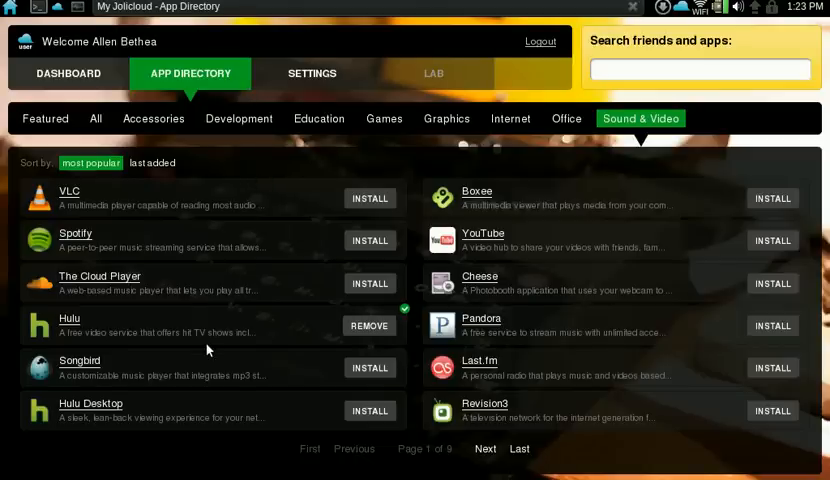
mouse_move(466, 372)
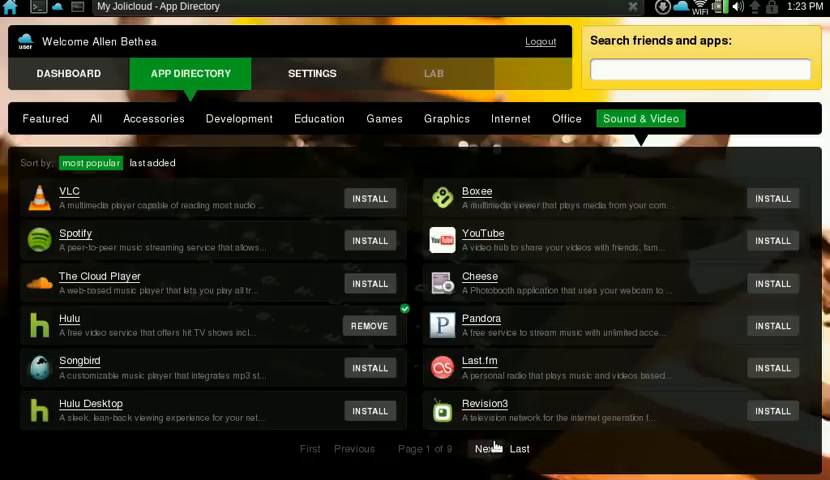
Page through Sound & Video listings to page 4 of 9, showing Ustream.tv and GoAnimate
left_click(487, 448)
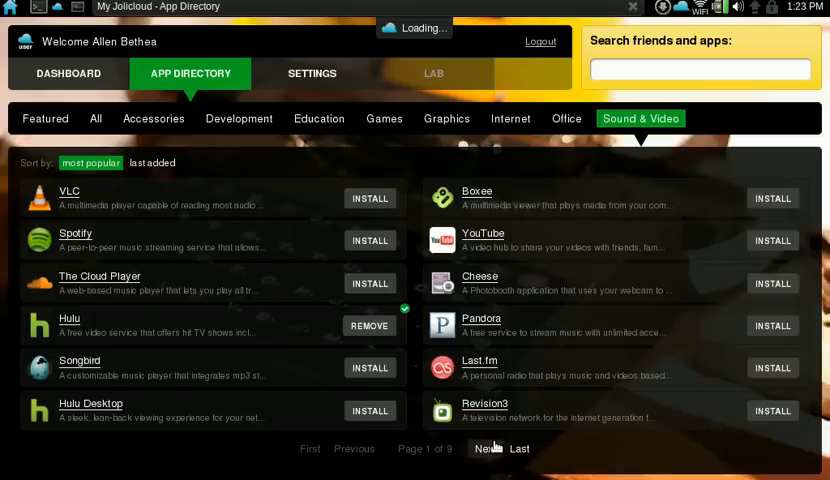
left_click(485, 448)
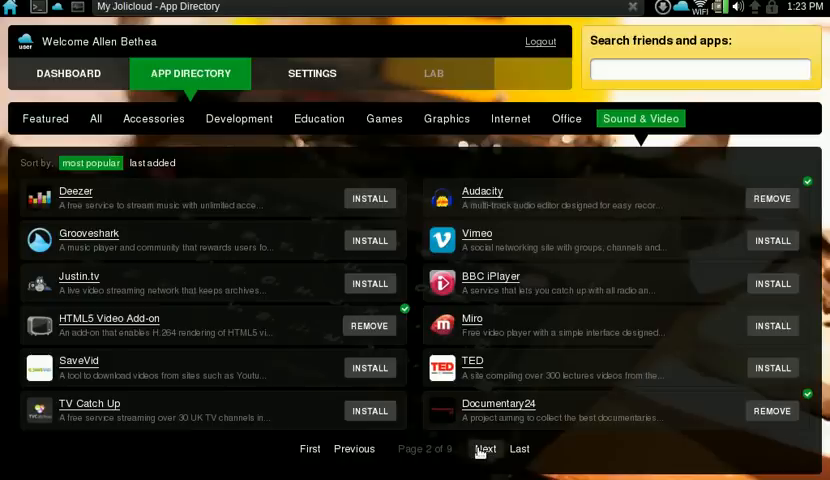
left_click(485, 448)
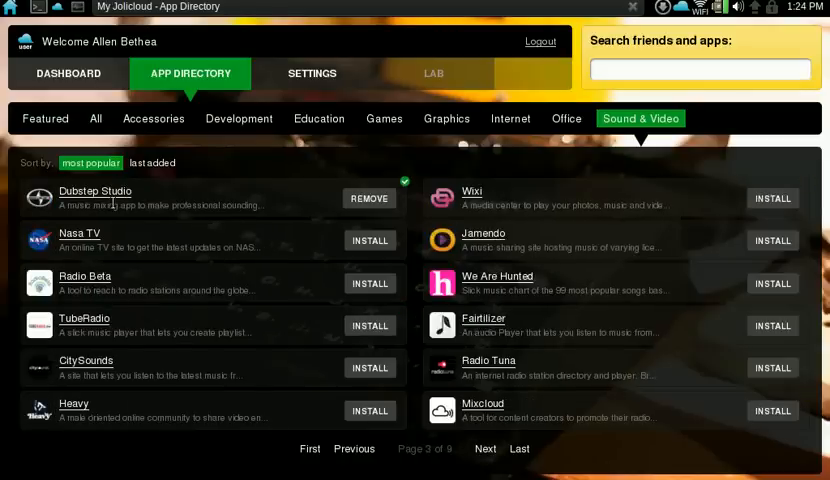
mouse_move(127, 279)
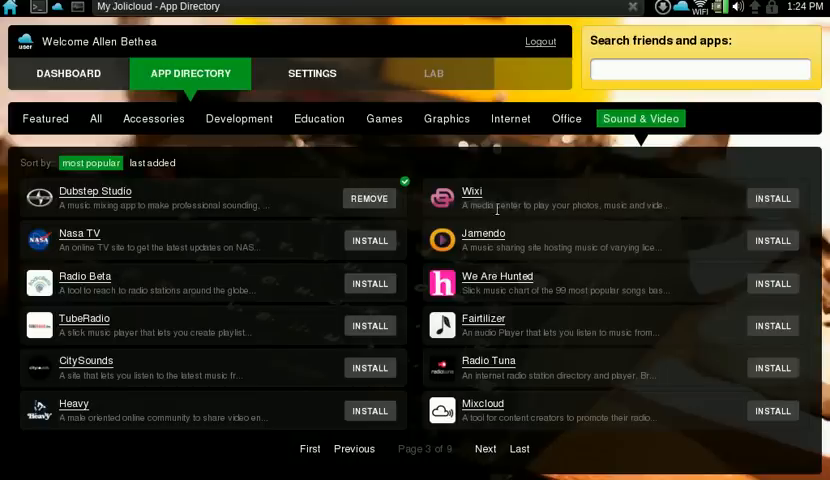
mouse_move(518, 242)
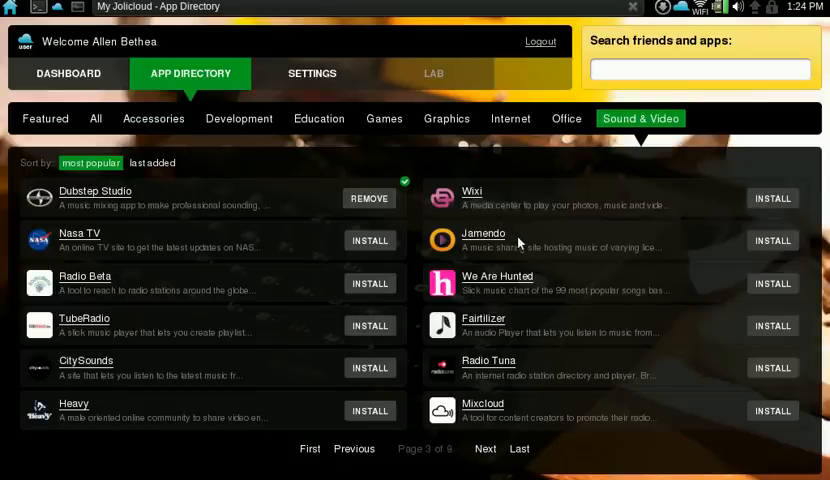
mouse_move(524, 318)
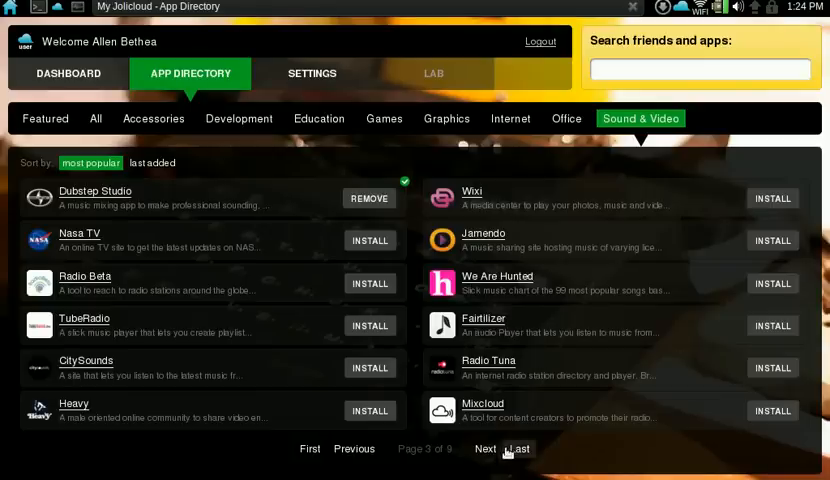
left_click(486, 448)
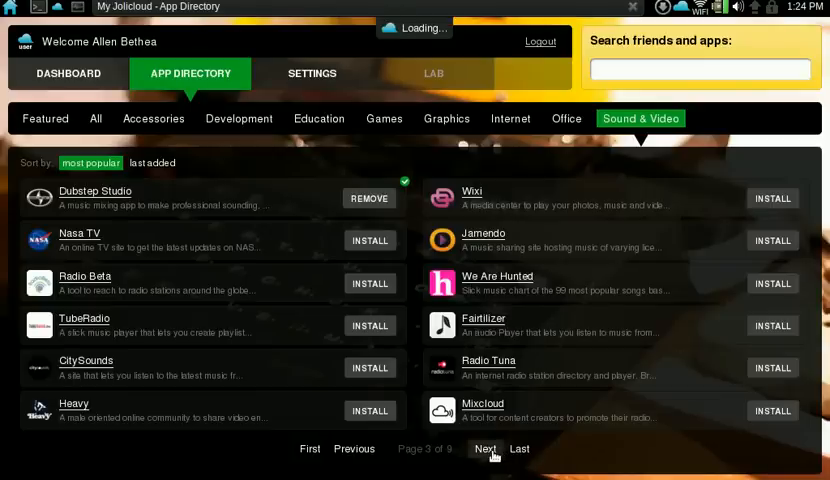
left_click(487, 448)
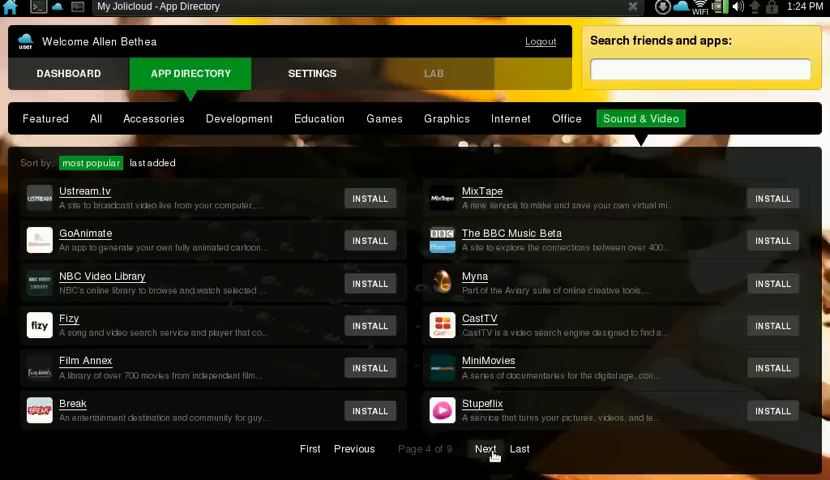
mouse_move(143, 305)
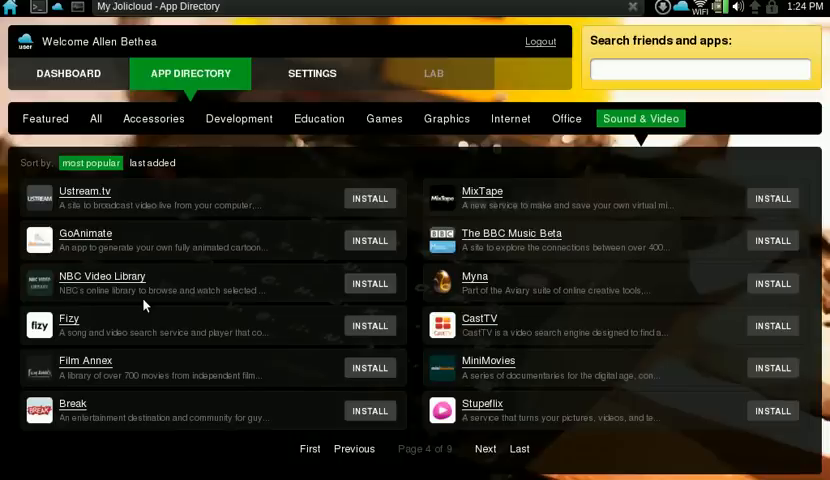
mouse_move(195, 151)
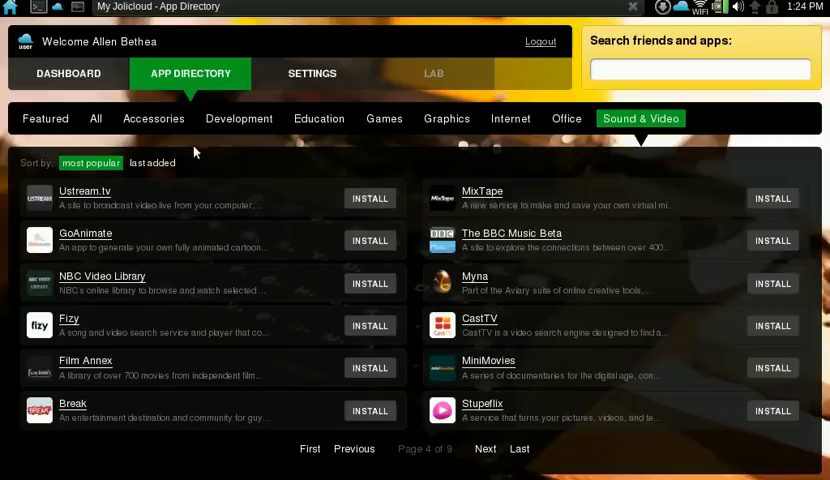